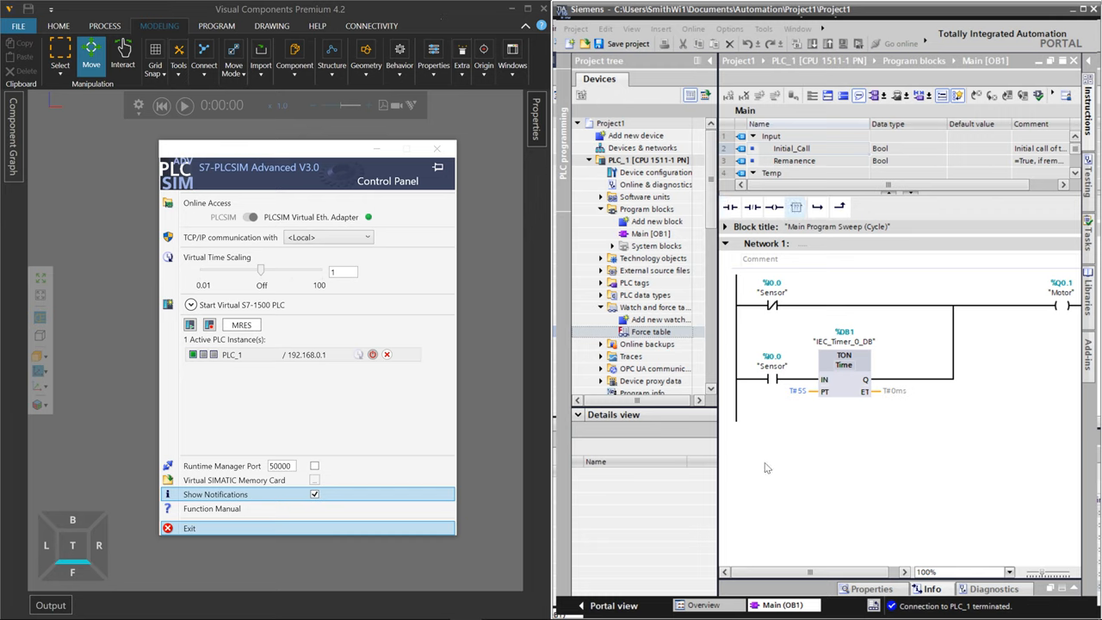
- Bring the Visual Components window forward over the PLC simulator and TIA Portal
{"action": "left_click", "coordinate": [771, 306]}
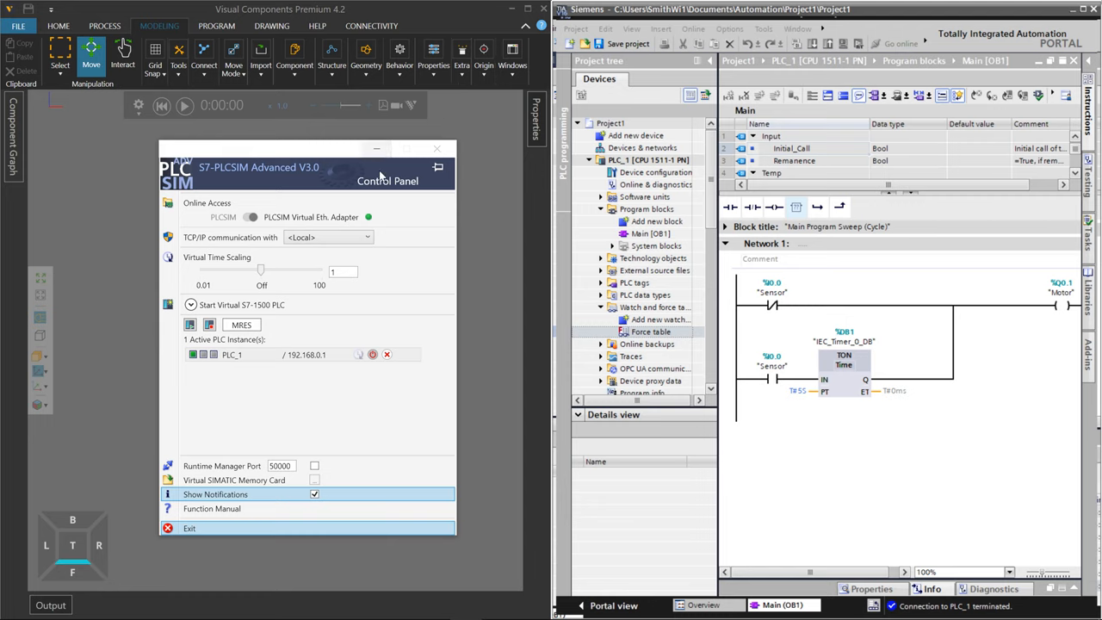
{"action": "mouse_move", "coordinate": [410, 213]}
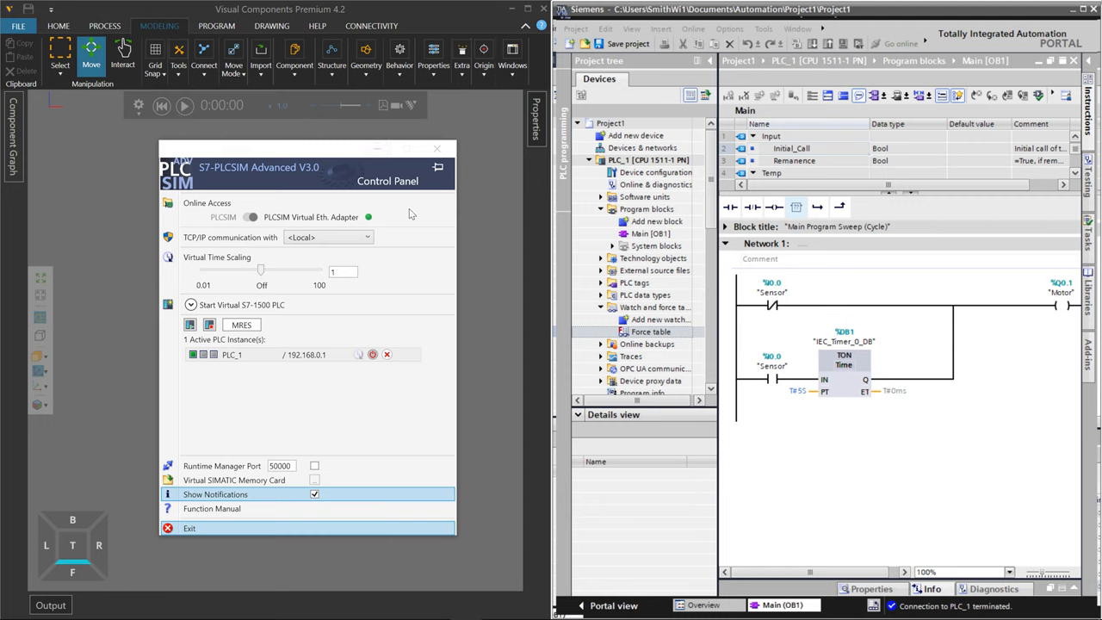
{"action": "mouse_move", "coordinate": [461, 117]}
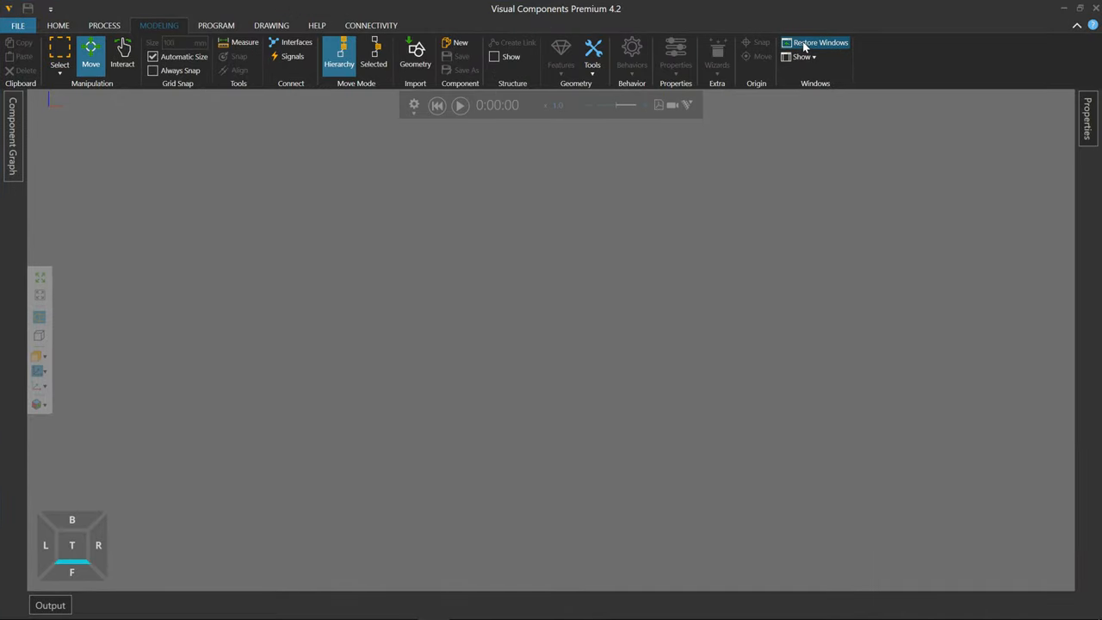
- Import Conveyor.SLDPRT through Geometry import into the 3D layout as a Conveyor component
{"action": "left_click", "coordinate": [820, 41]}
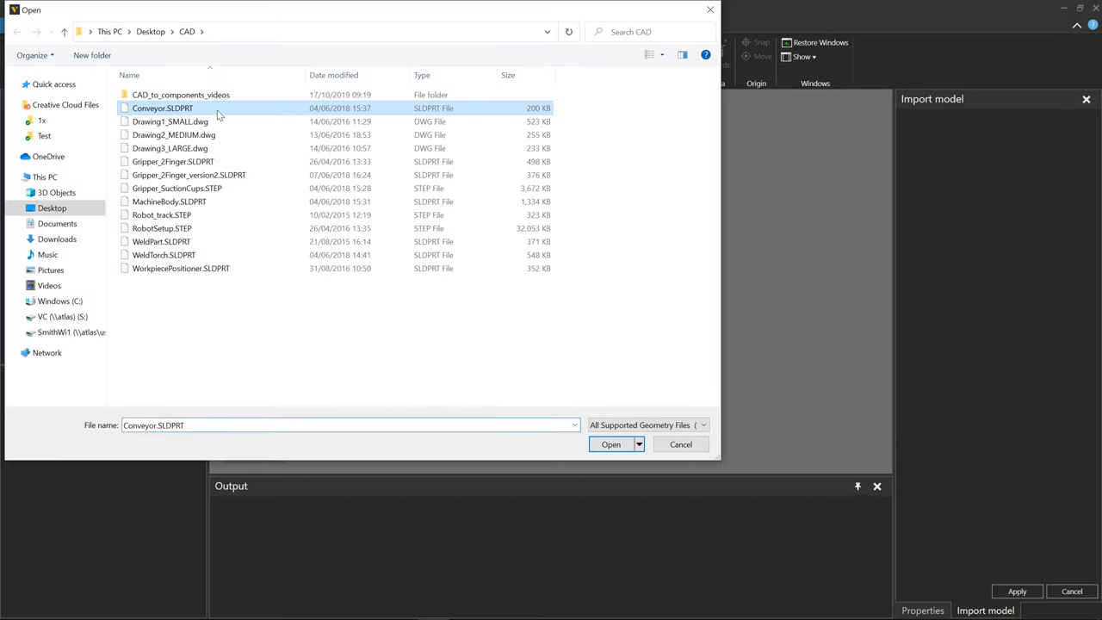
{"action": "left_click", "coordinate": [609, 445]}
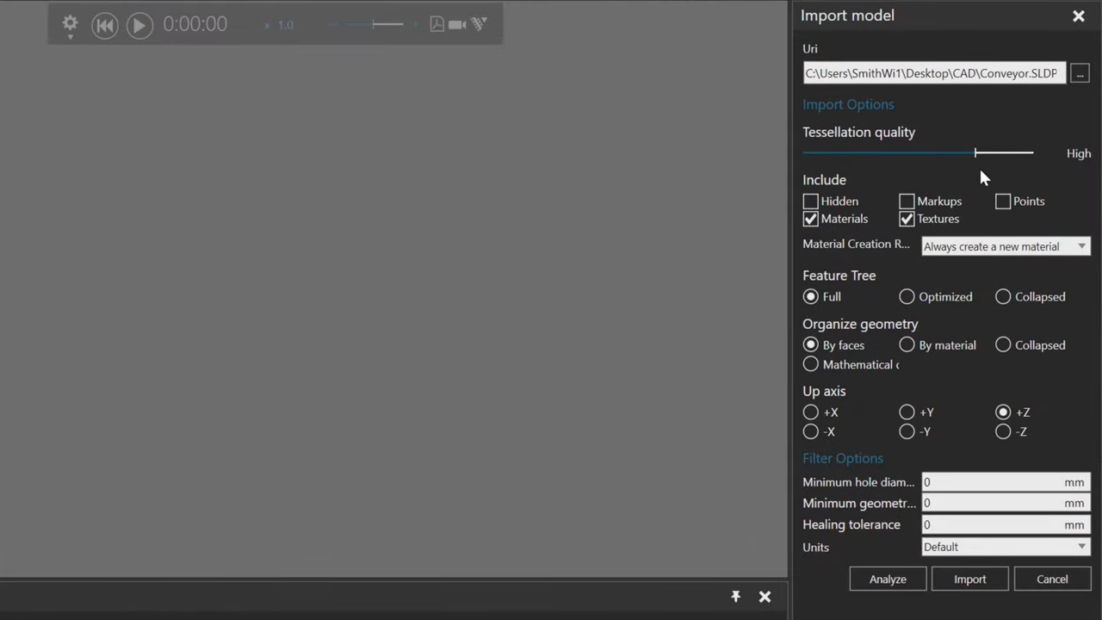
{"action": "mouse_move", "coordinate": [881, 233]}
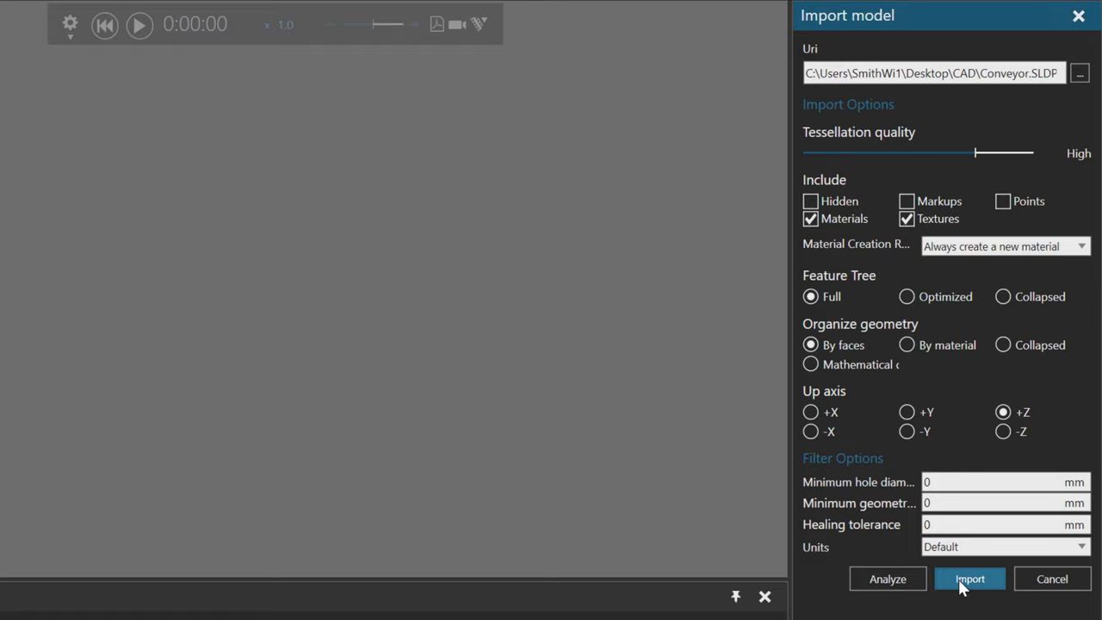
{"action": "left_click", "coordinate": [969, 578]}
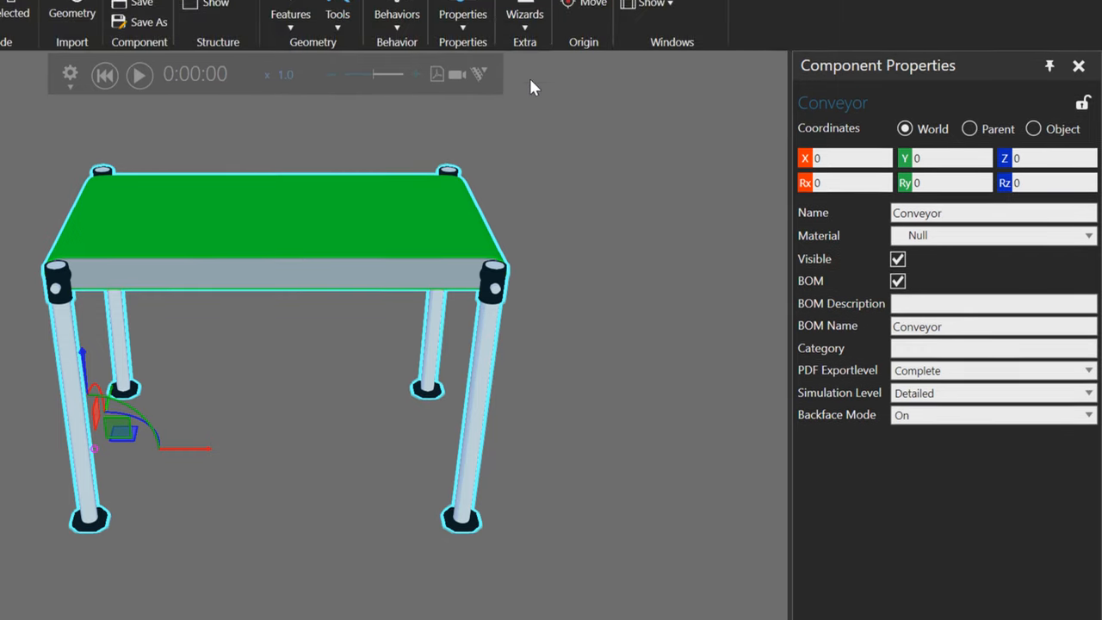
{"action": "mouse_move", "coordinate": [523, 82]}
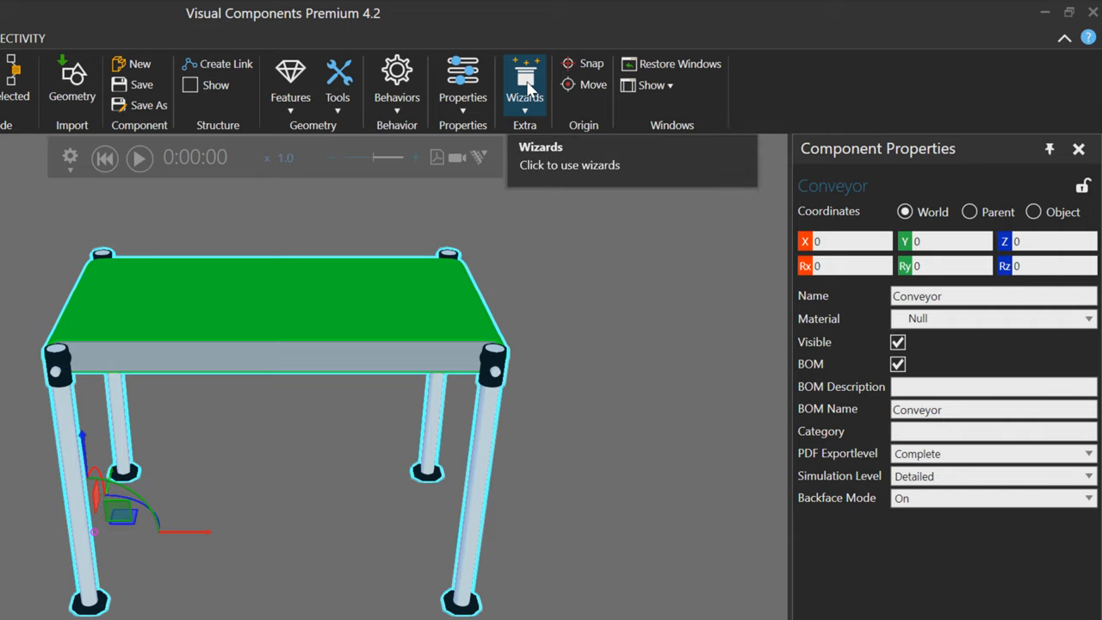
- Run the Conveyor wizard with default settings to create conveyor behaviours and path frames
{"action": "left_click", "coordinate": [523, 83]}
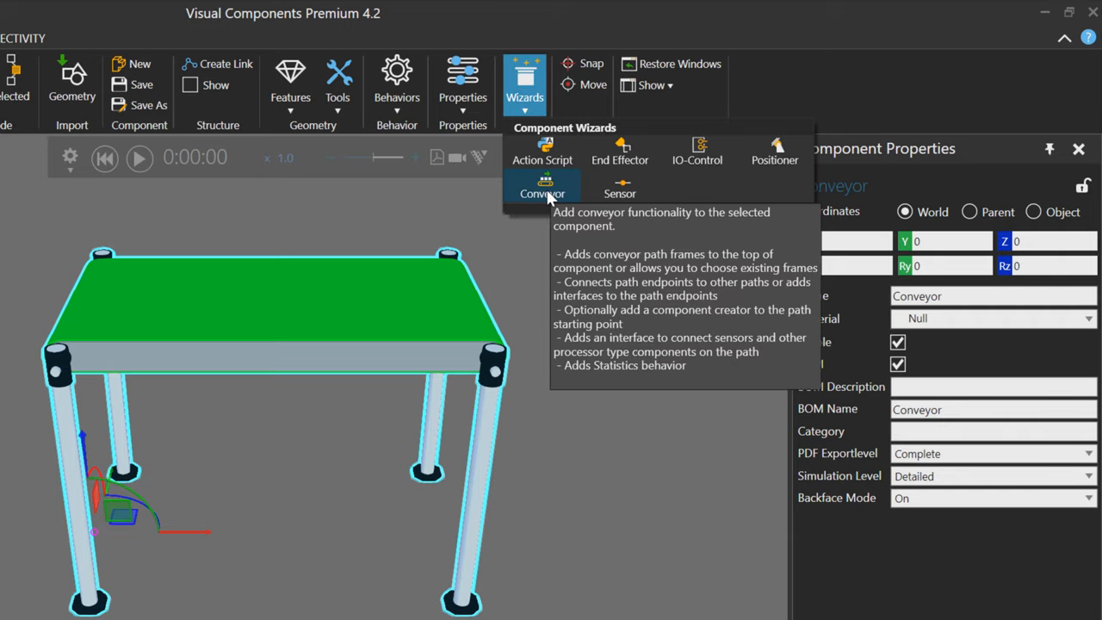
{"action": "left_click", "coordinate": [542, 186]}
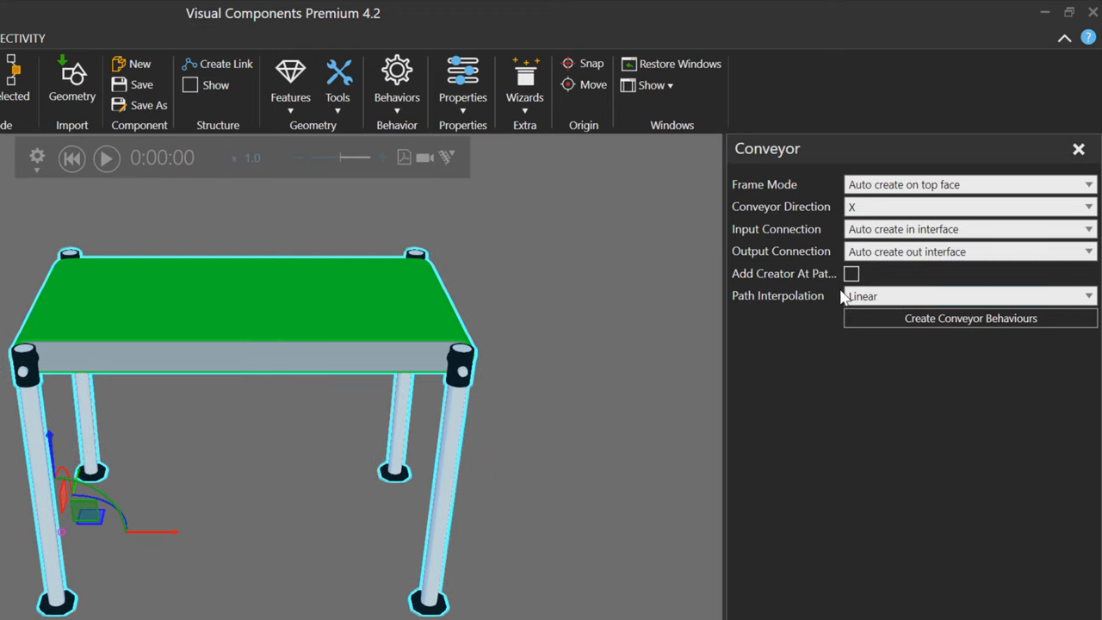
{"action": "mouse_move", "coordinate": [971, 317]}
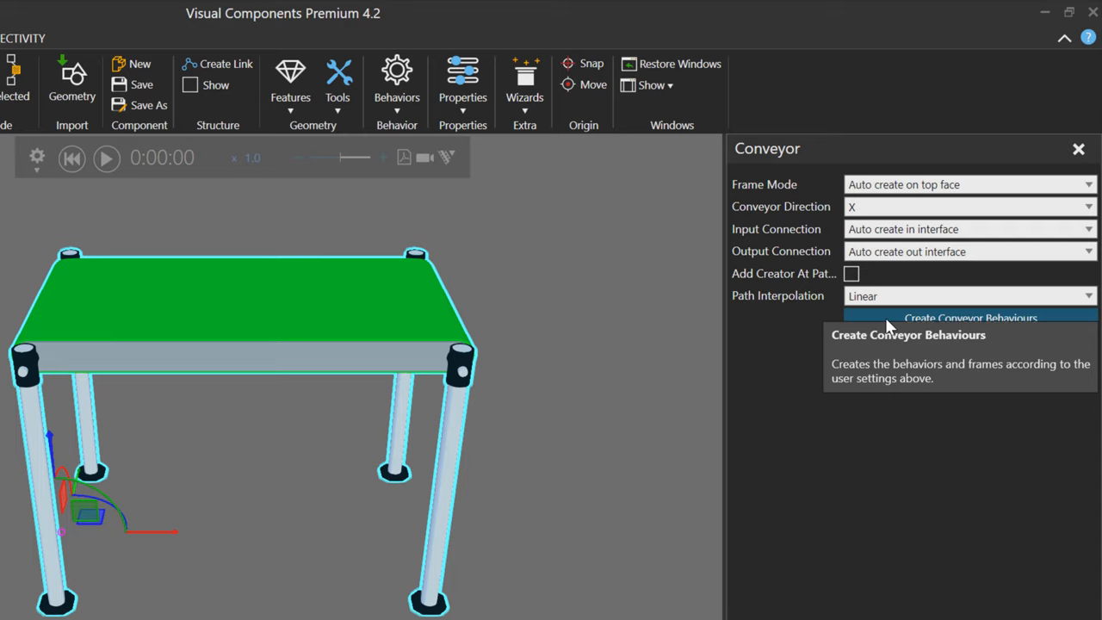
{"action": "left_click", "coordinate": [971, 317]}
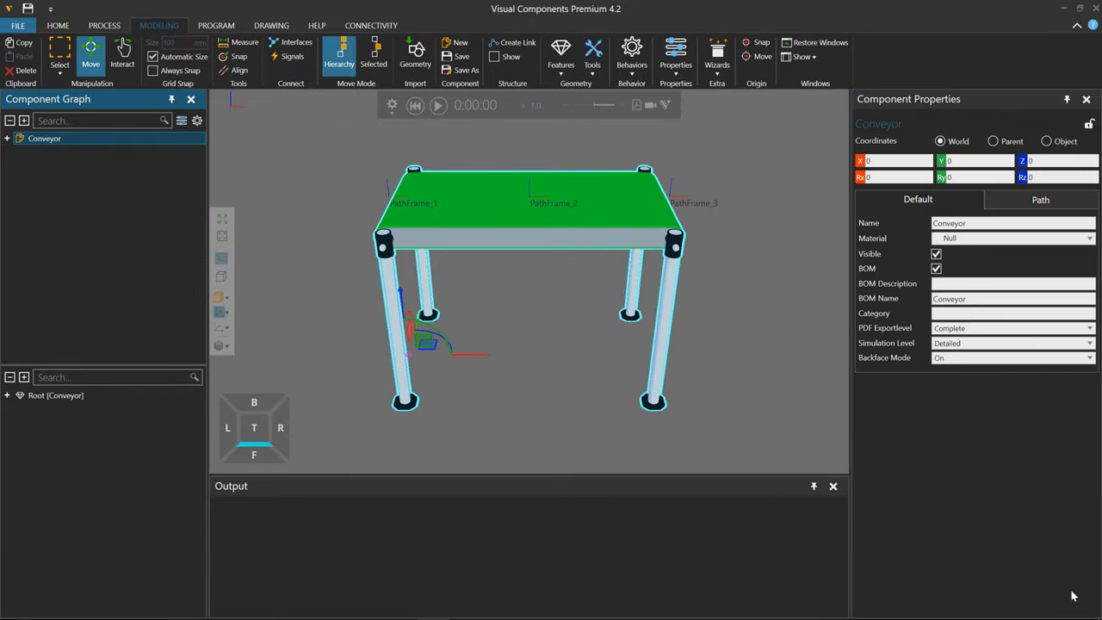
{"action": "mouse_move", "coordinate": [14, 146]}
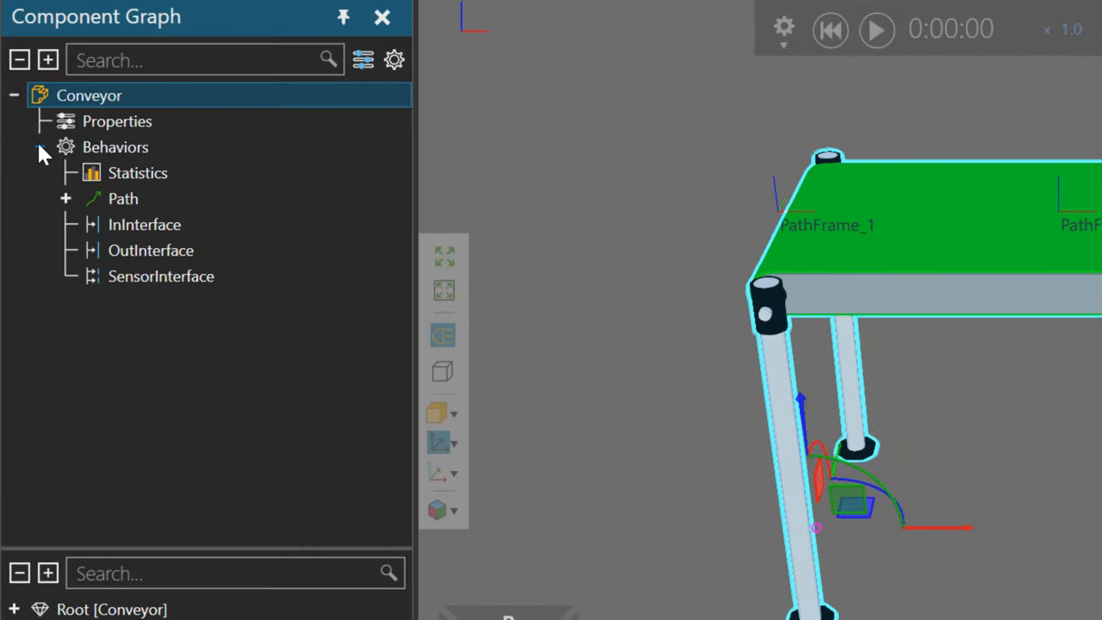
- Inspect Statistics, the Path's Input connector, InInterface, OutInterface, SensorInterface, and select Path
{"action": "left_click", "coordinate": [137, 173]}
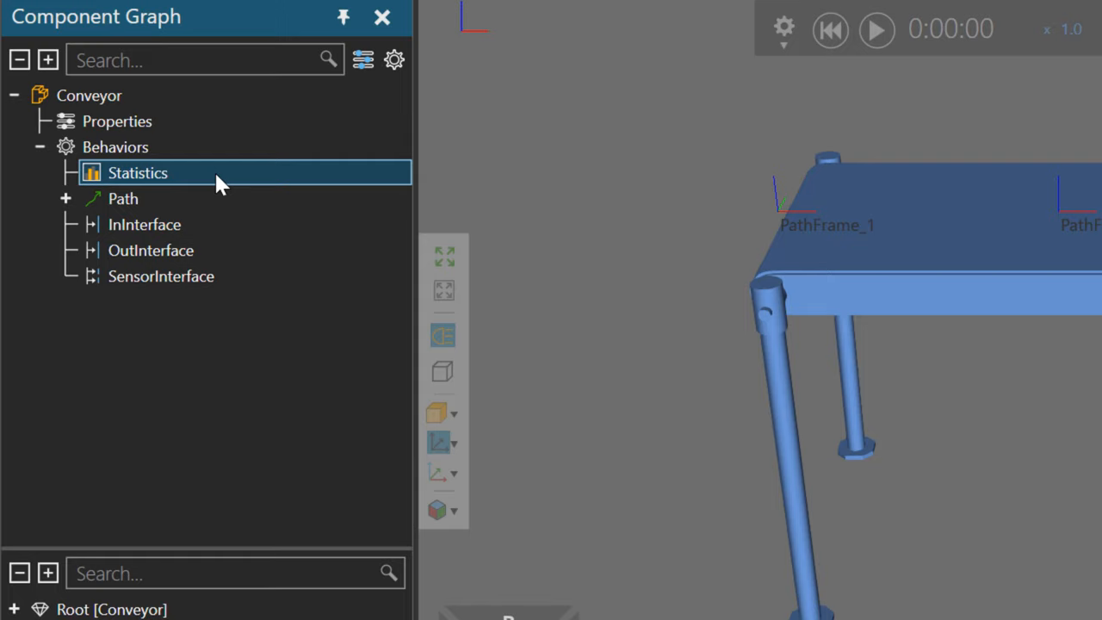
{"action": "left_click", "coordinate": [66, 199]}
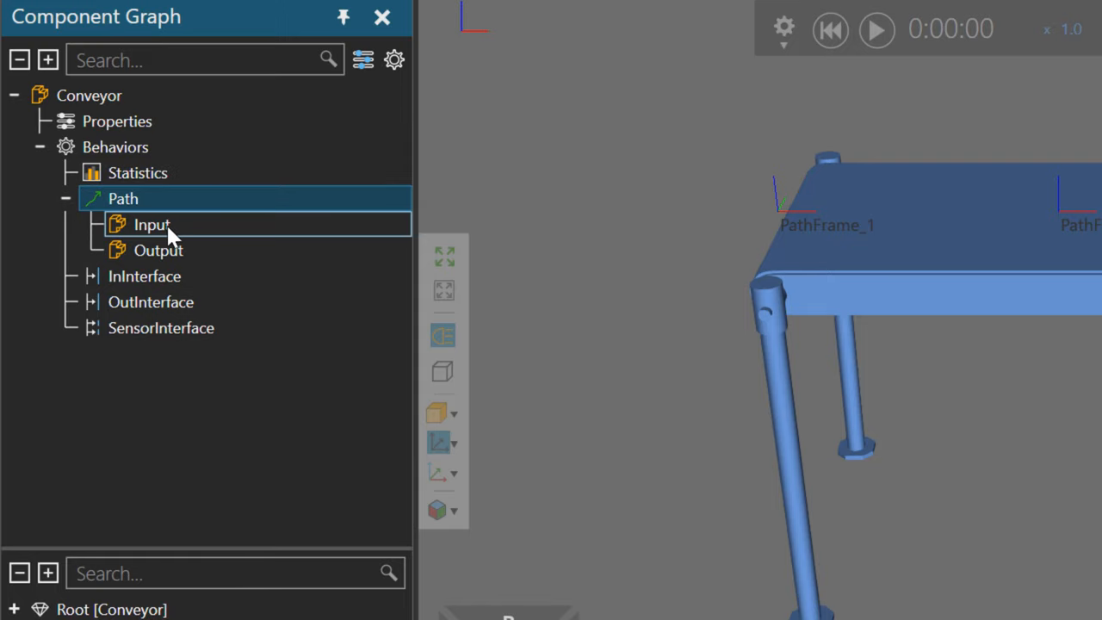
{"action": "left_click", "coordinate": [151, 224]}
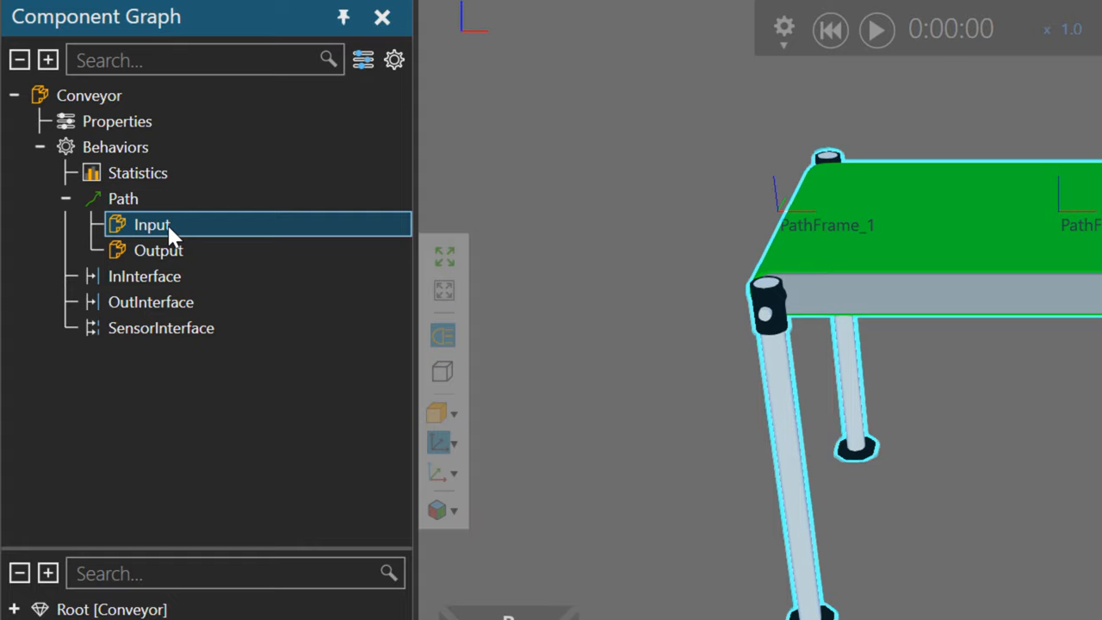
{"action": "left_click", "coordinate": [144, 276]}
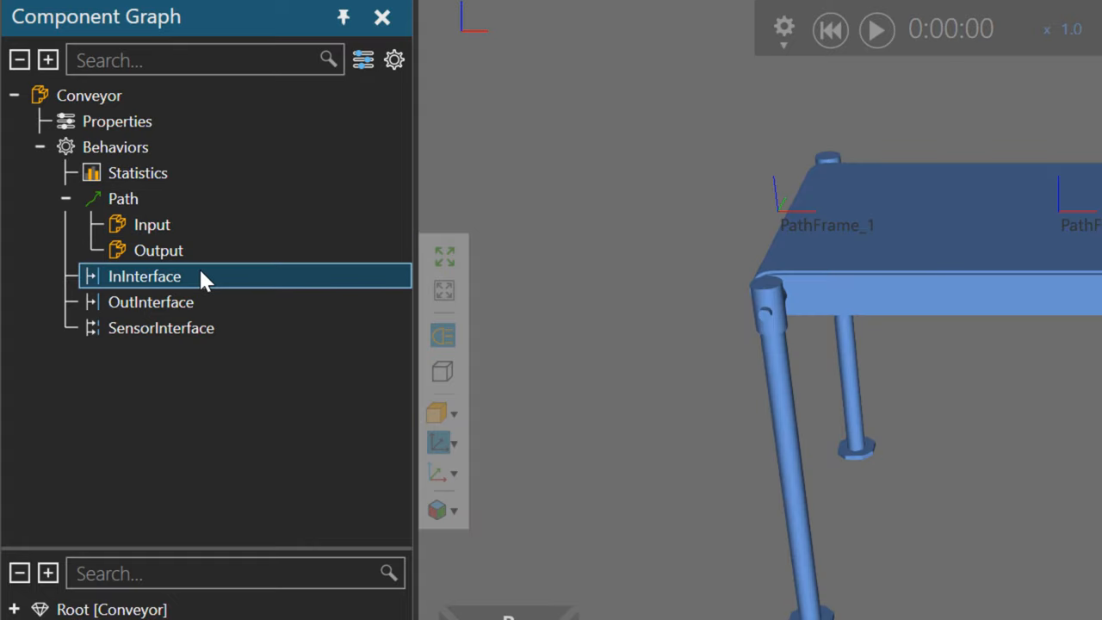
{"action": "left_click", "coordinate": [151, 301]}
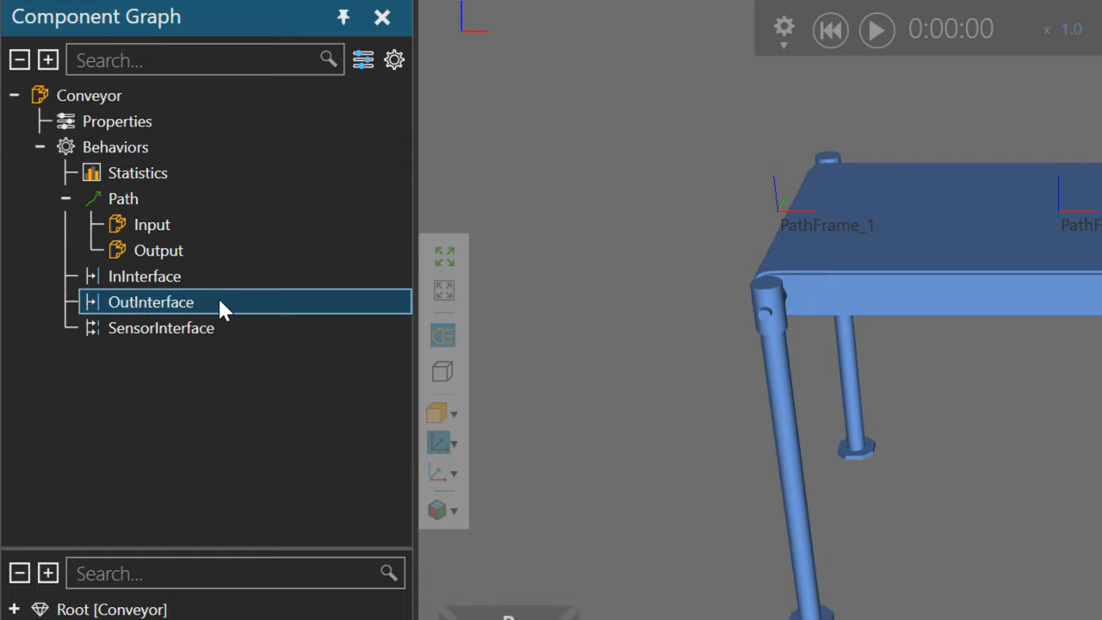
{"action": "left_click", "coordinate": [161, 327]}
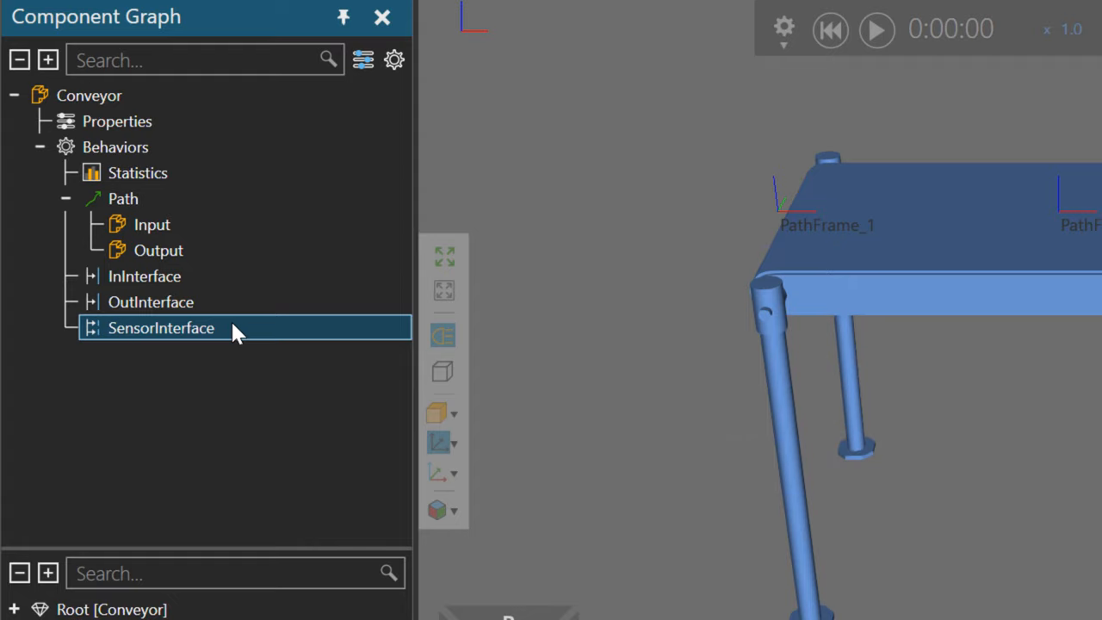
{"action": "left_click", "coordinate": [124, 198]}
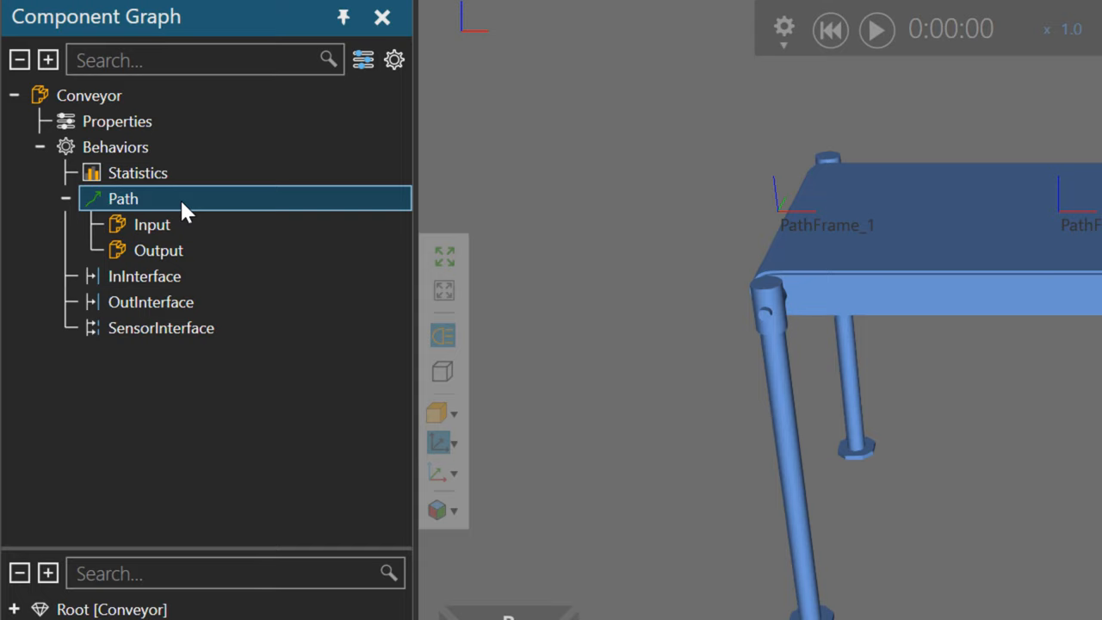
- Add a Boolean Signal behaviour to the conveyor and start adding its connections
{"action": "double_click", "coordinate": [122, 200]}
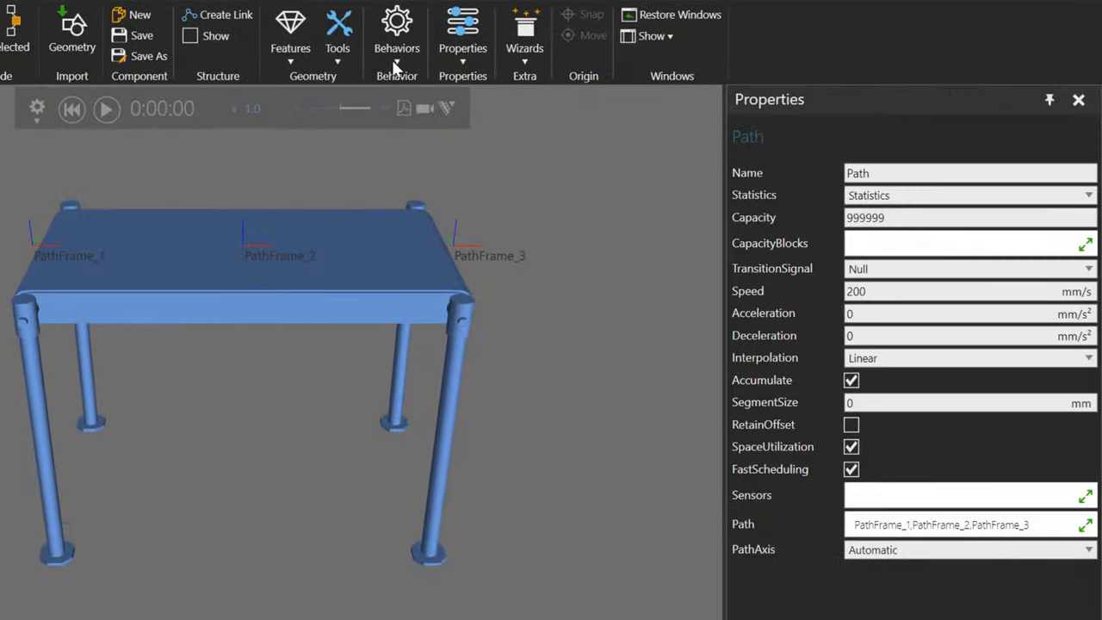
{"action": "left_click", "coordinate": [396, 34]}
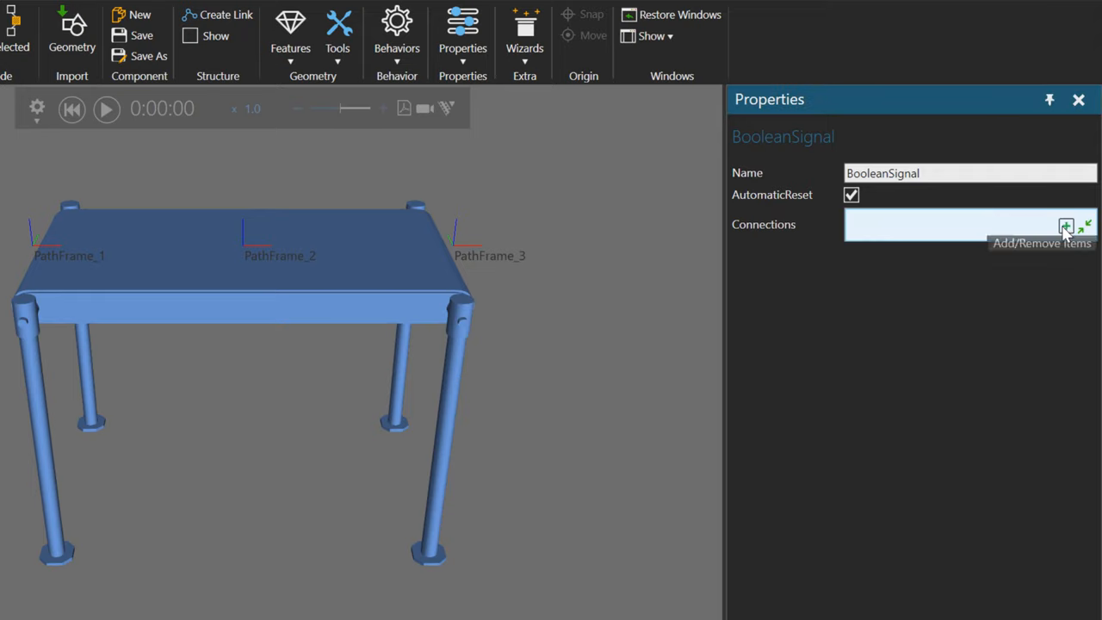
{"action": "left_click", "coordinate": [1066, 226]}
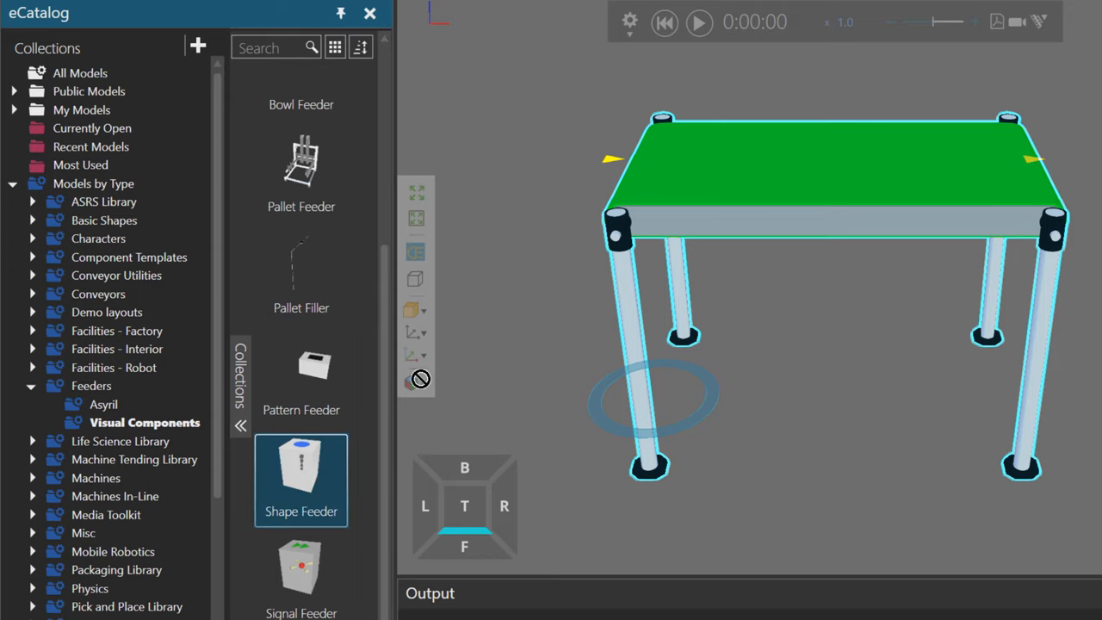
{"action": "mouse_move", "coordinate": [532, 228]}
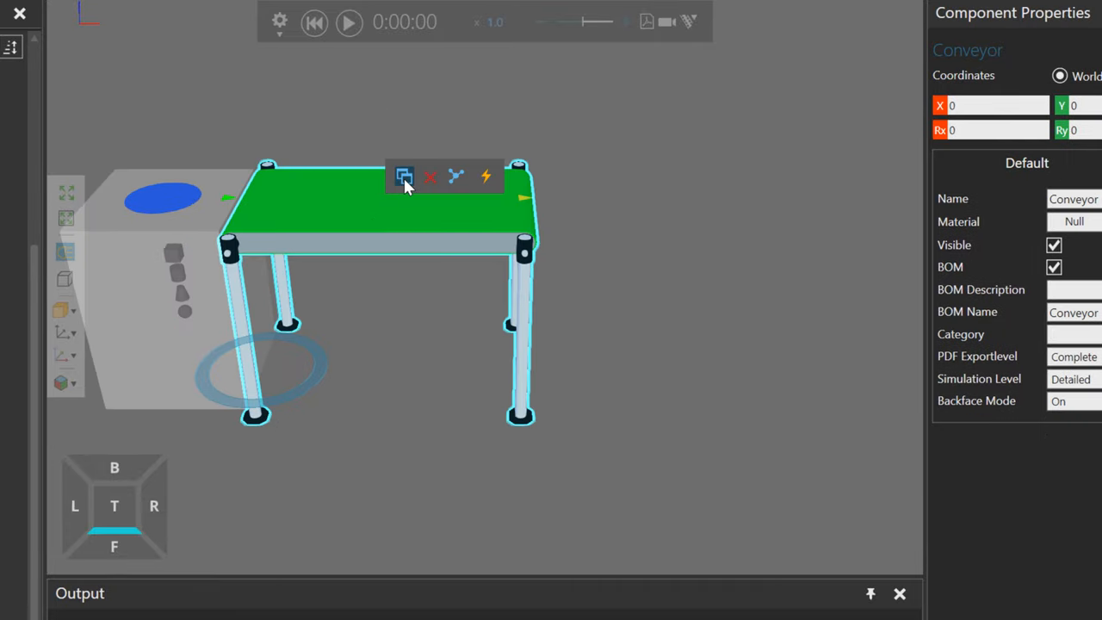
{"action": "mouse_move", "coordinate": [404, 178]}
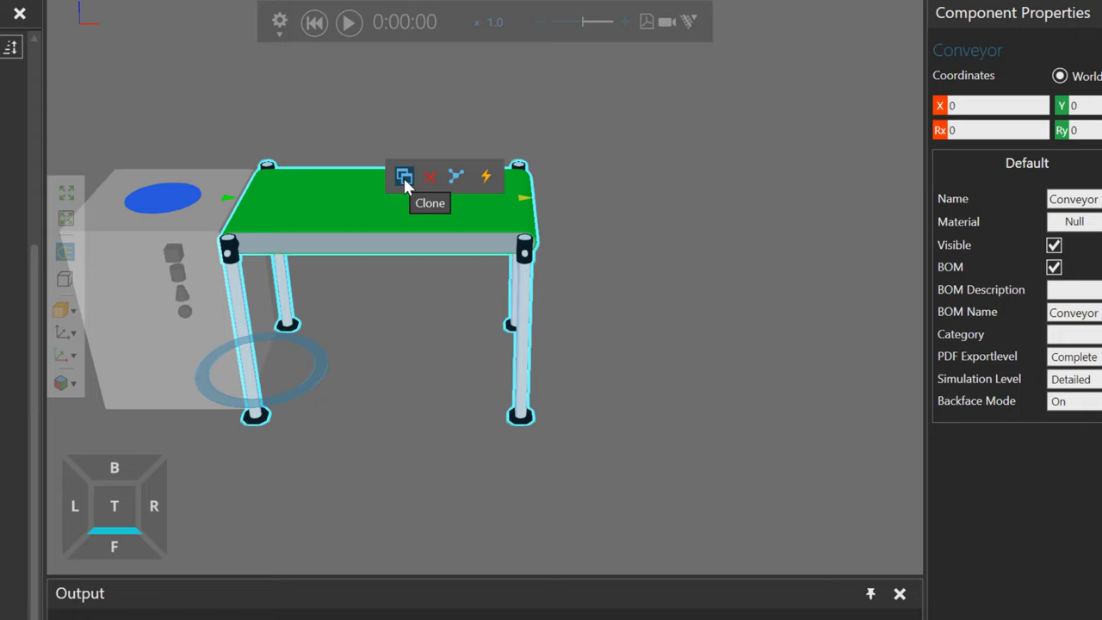
{"action": "left_click", "coordinate": [403, 175]}
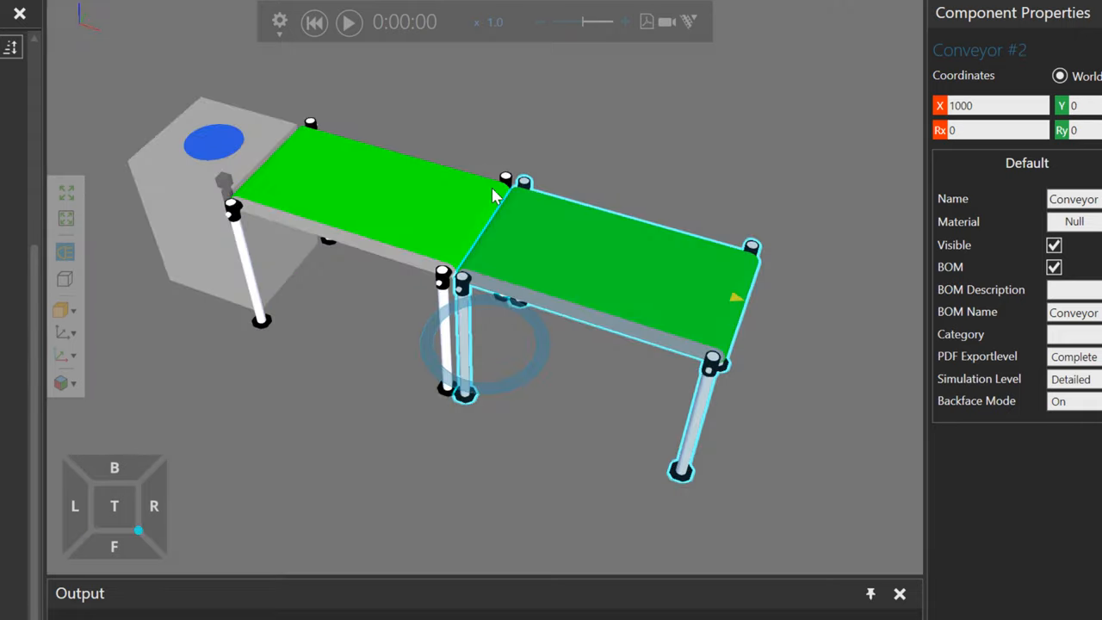
{"action": "mouse_move", "coordinate": [348, 24]}
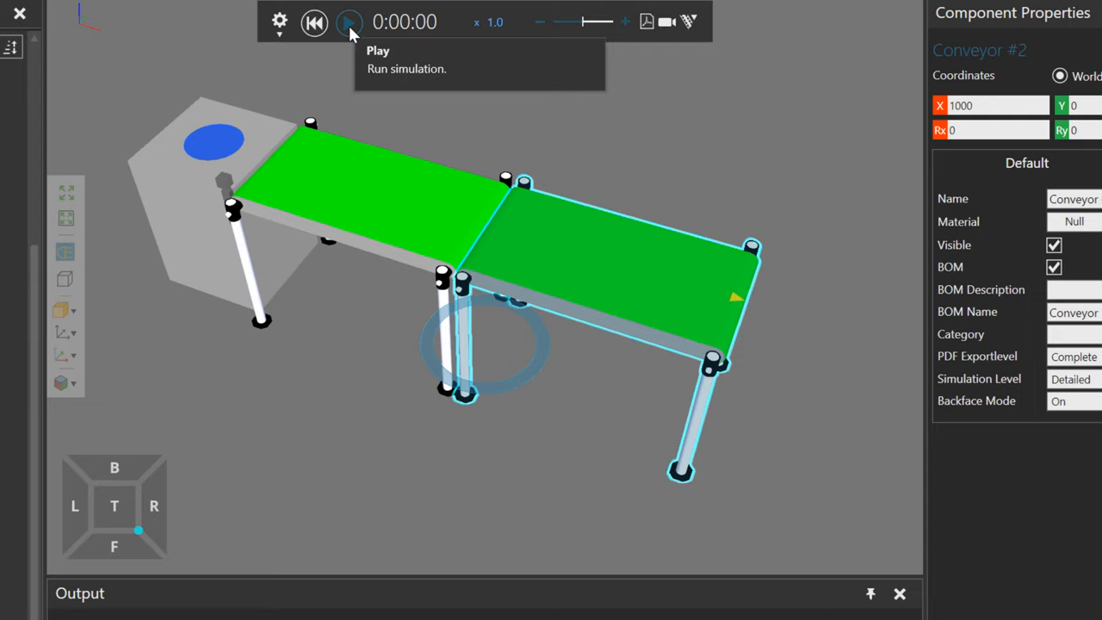
{"action": "left_click", "coordinate": [349, 20]}
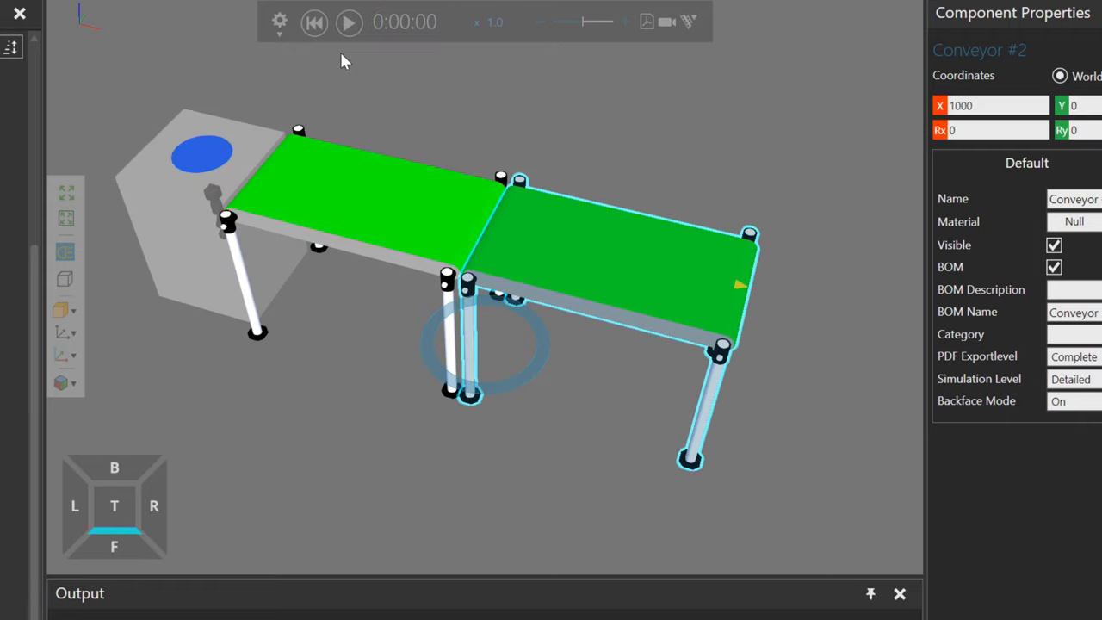
{"action": "mouse_move", "coordinate": [551, 152]}
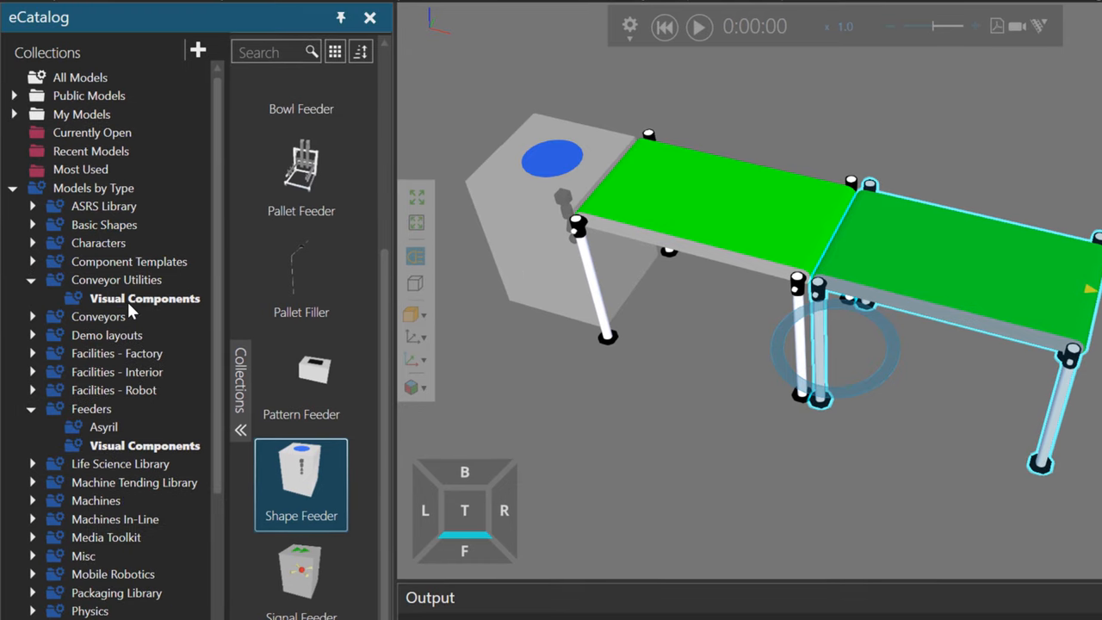
- Scroll the eCatalog and switch to the Connectivity configuration for PLC work
{"action": "scroll", "scroll_direction": "down", "scroll_amount": 3}
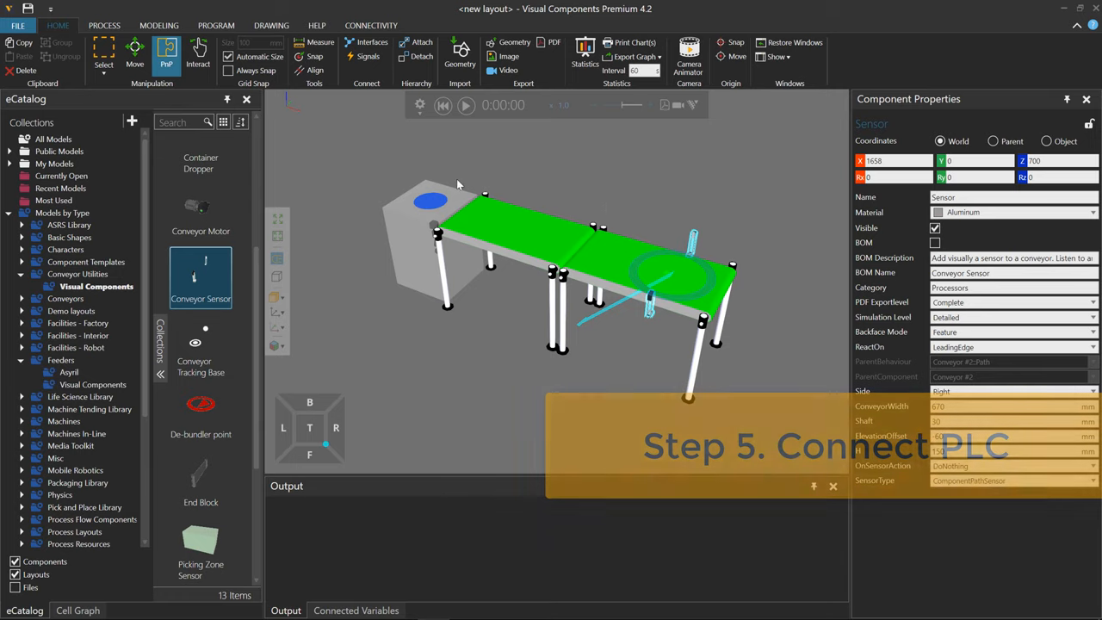
{"action": "left_click", "coordinate": [372, 26]}
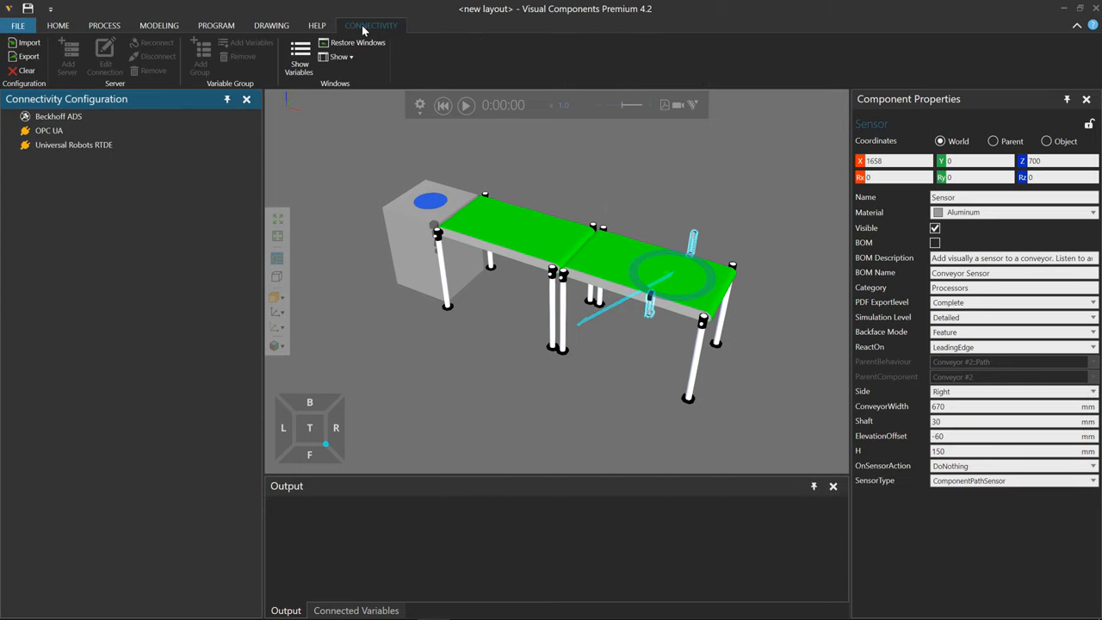
{"action": "mouse_move", "coordinate": [382, 31]}
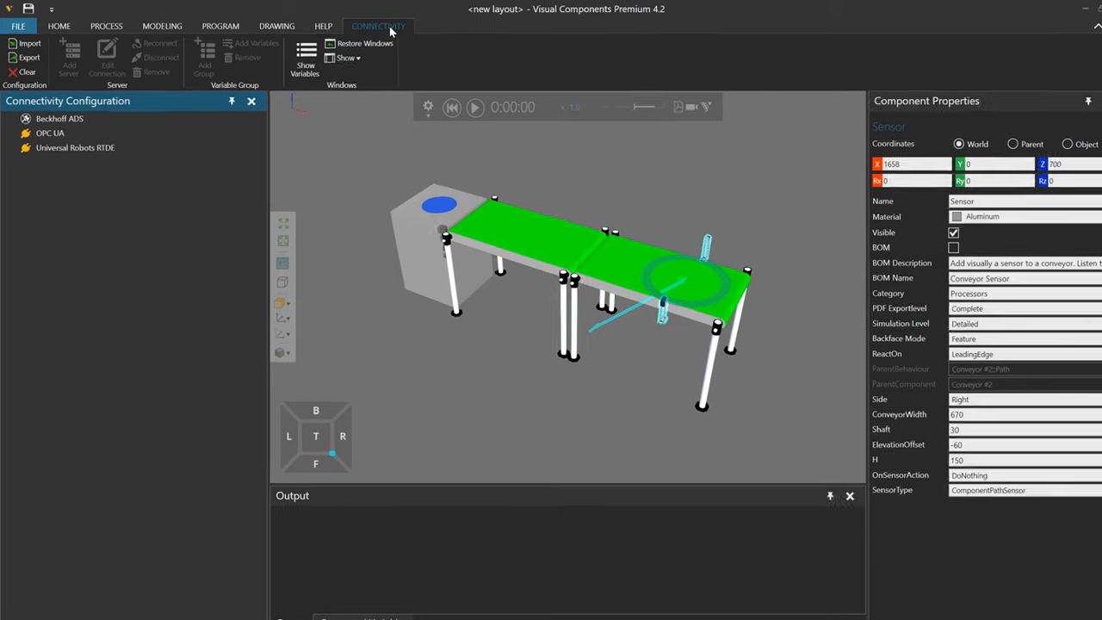
{"action": "left_click", "coordinate": [19, 24]}
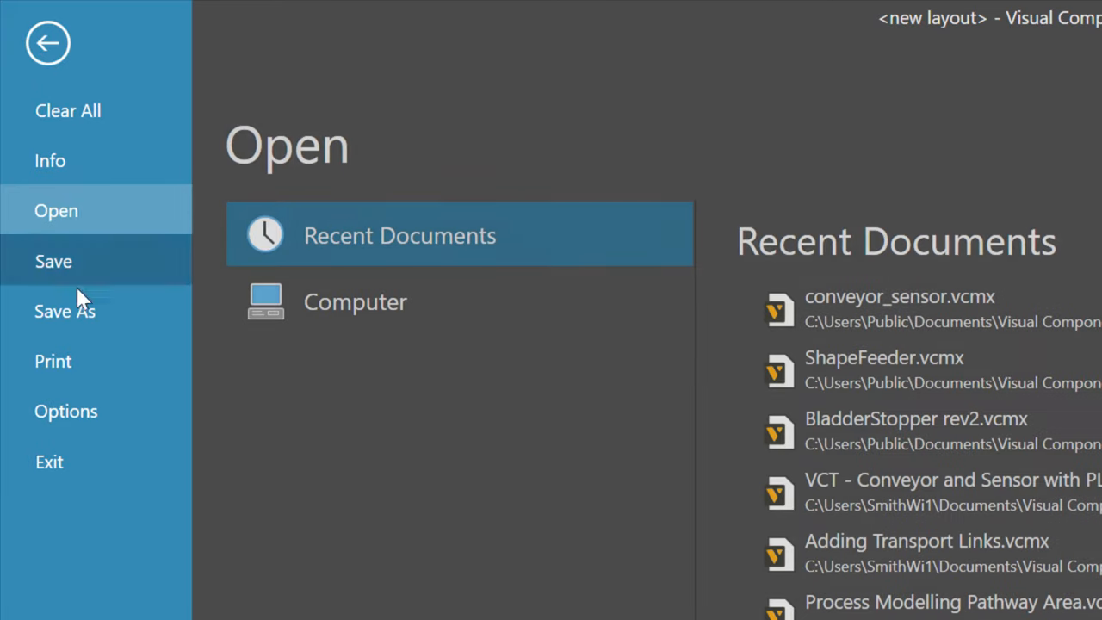
{"action": "left_click", "coordinate": [65, 410]}
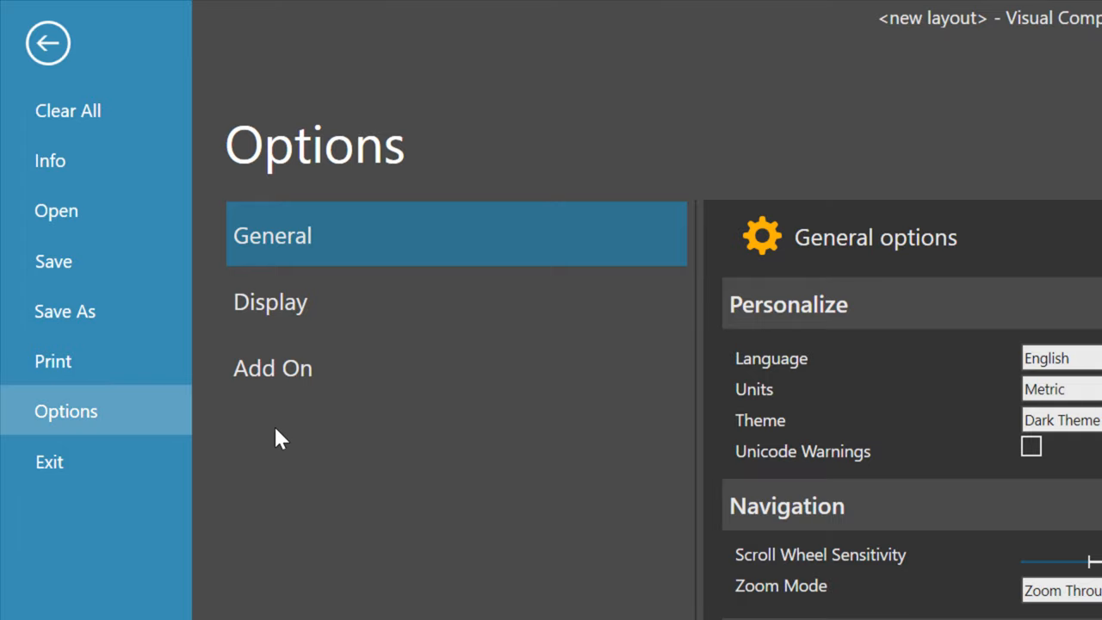
{"action": "left_click", "coordinate": [272, 369]}
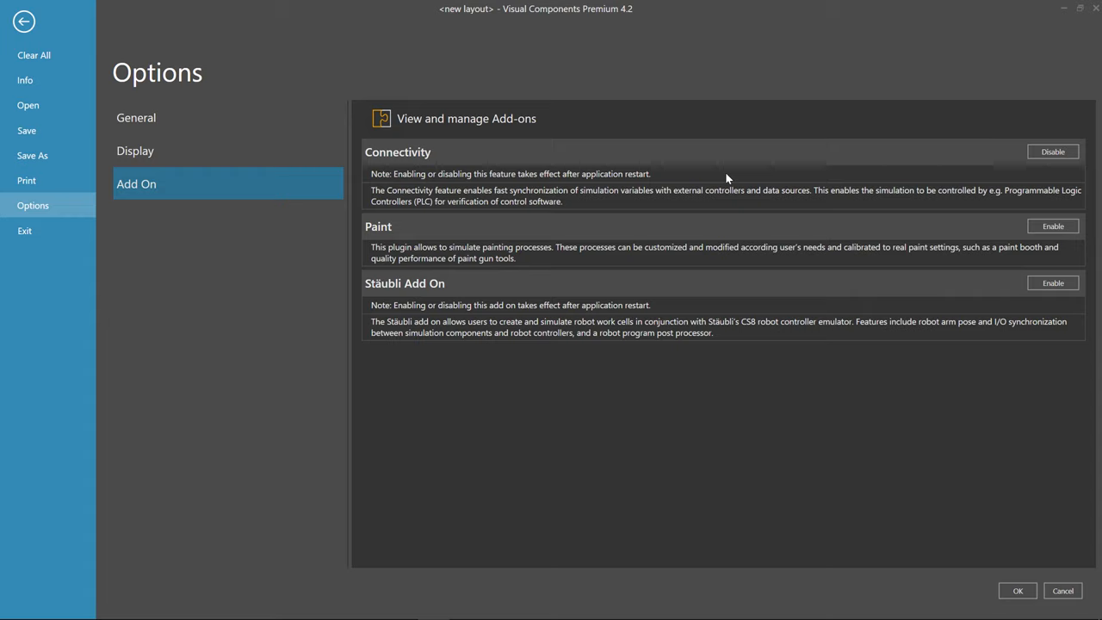
{"action": "mouse_move", "coordinate": [1018, 591]}
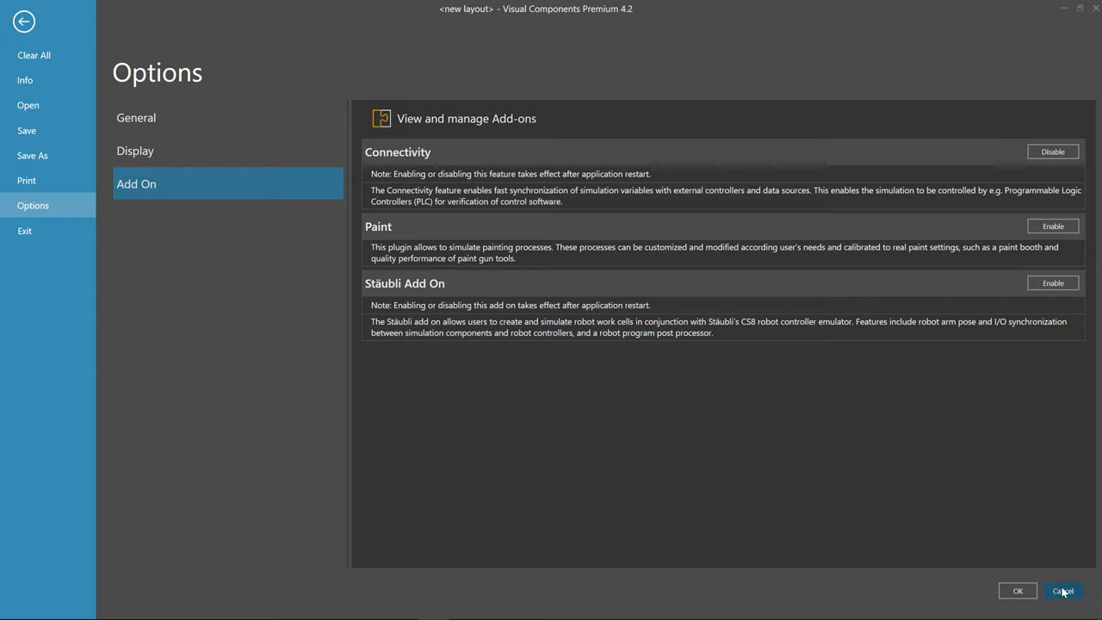
{"action": "left_click", "coordinate": [1062, 590]}
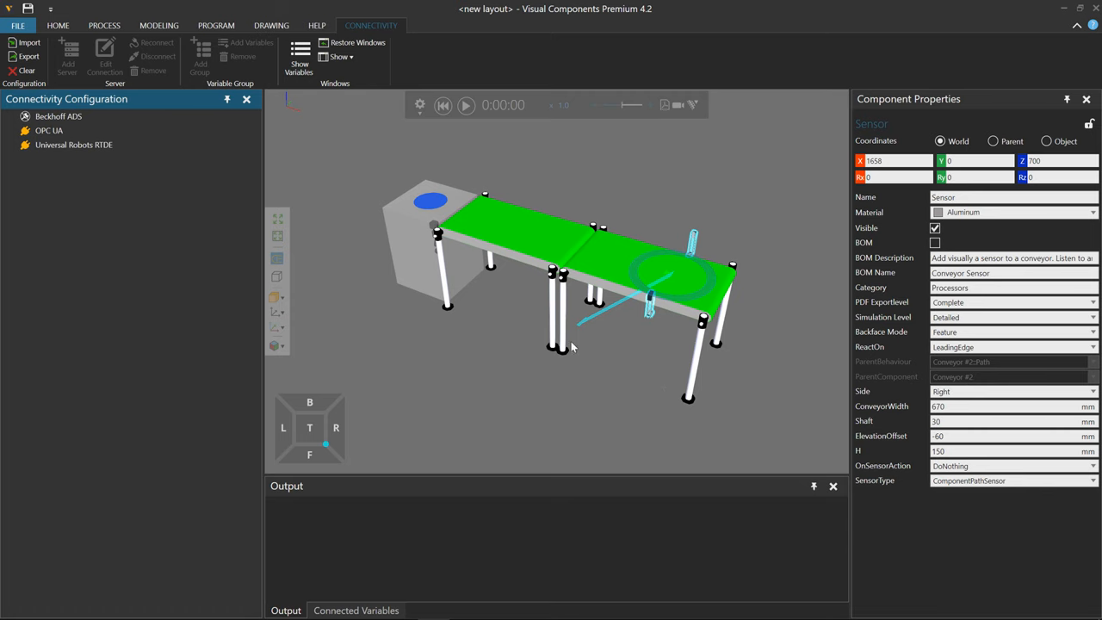
{"action": "mouse_move", "coordinate": [503, 183]}
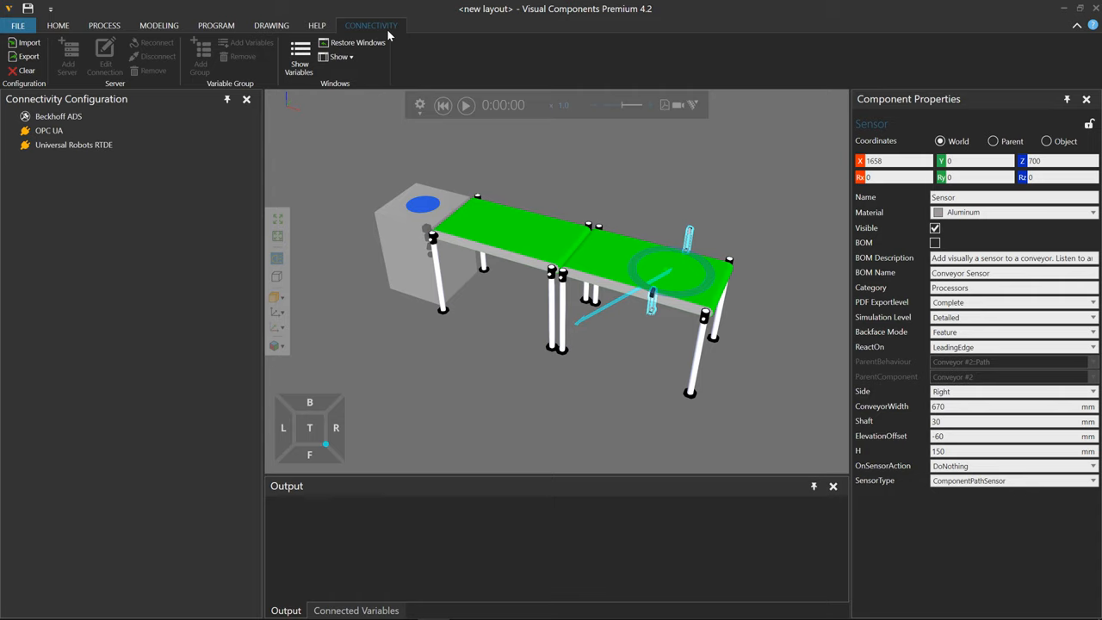
{"action": "mouse_move", "coordinate": [113, 140]}
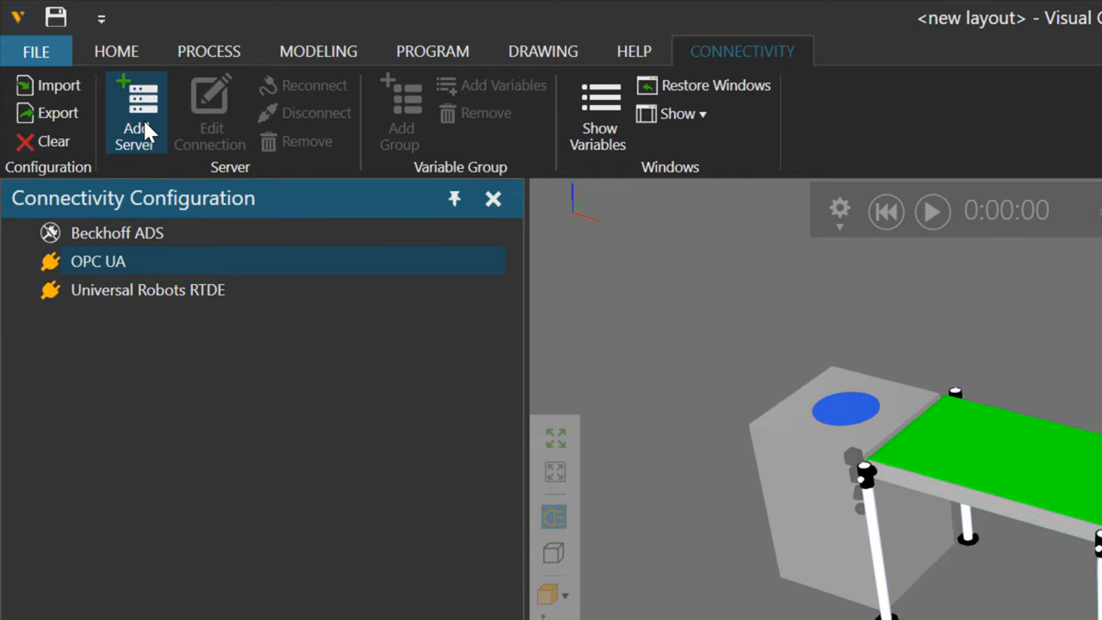
{"action": "mouse_move", "coordinate": [135, 112]}
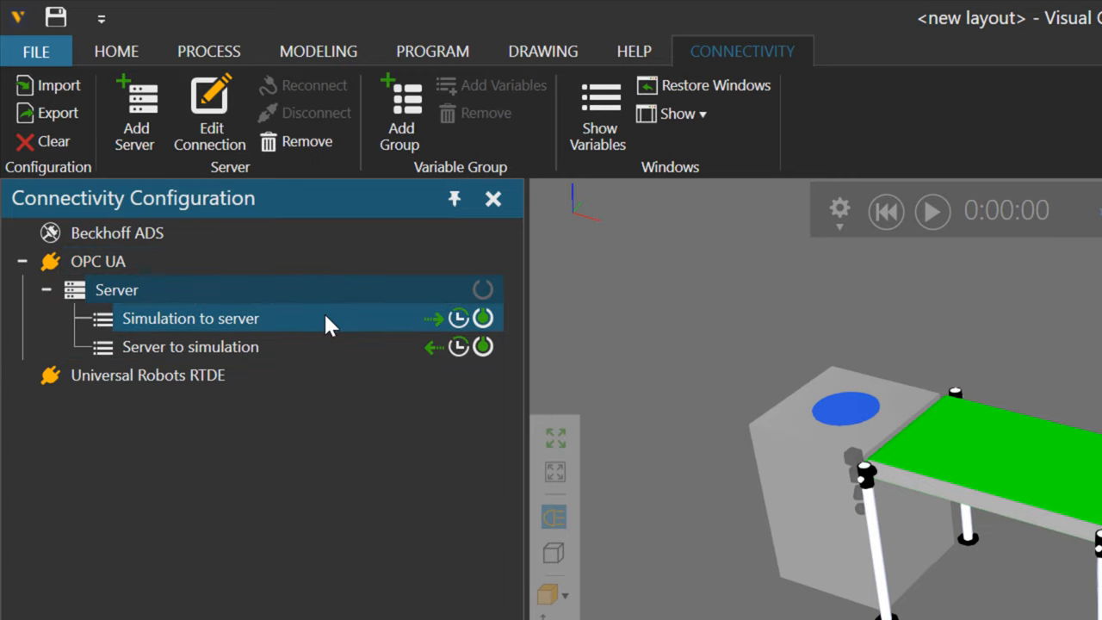
- Set the OPC UA server address to opc.tcp://192.168.0.1:4840 and test the connection
{"action": "left_click", "coordinate": [210, 112]}
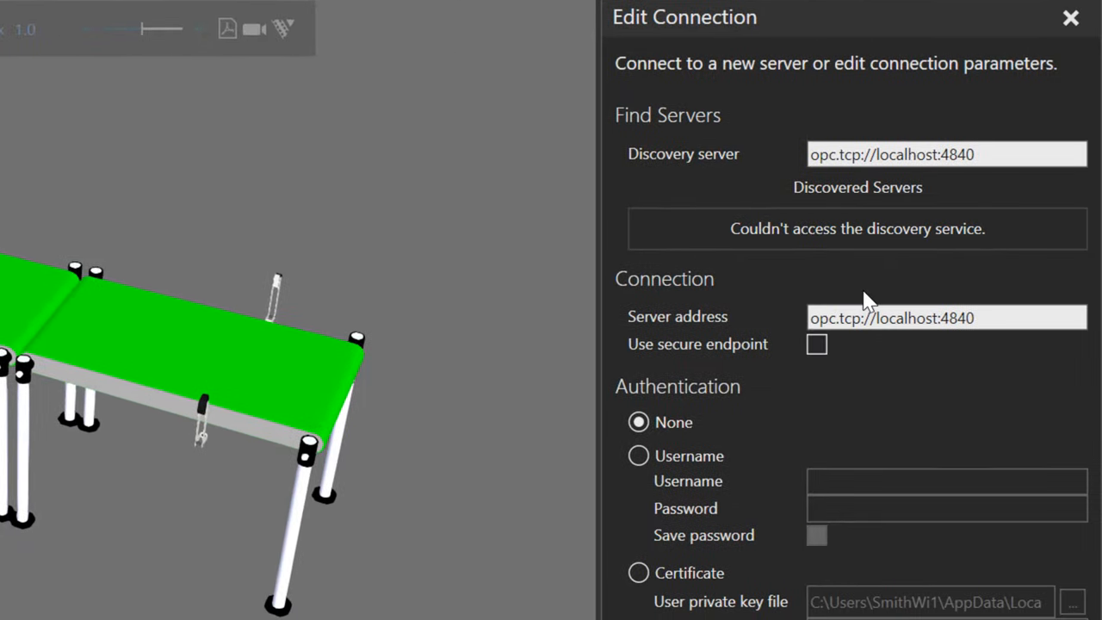
{"action": "mouse_move", "coordinate": [882, 382]}
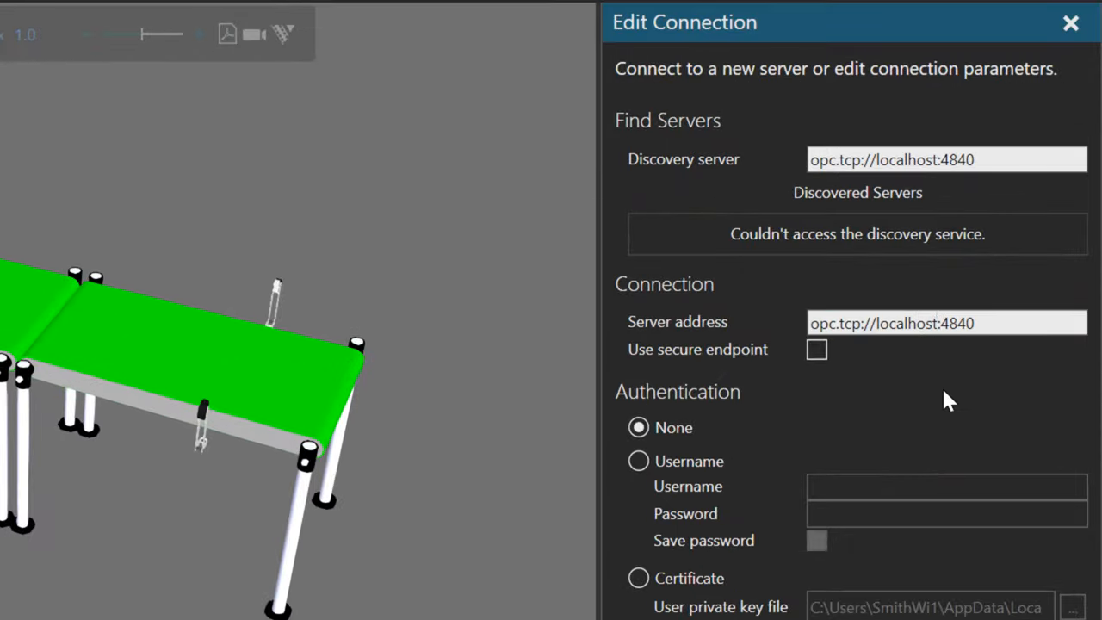
{"action": "left_click", "coordinate": [933, 324]}
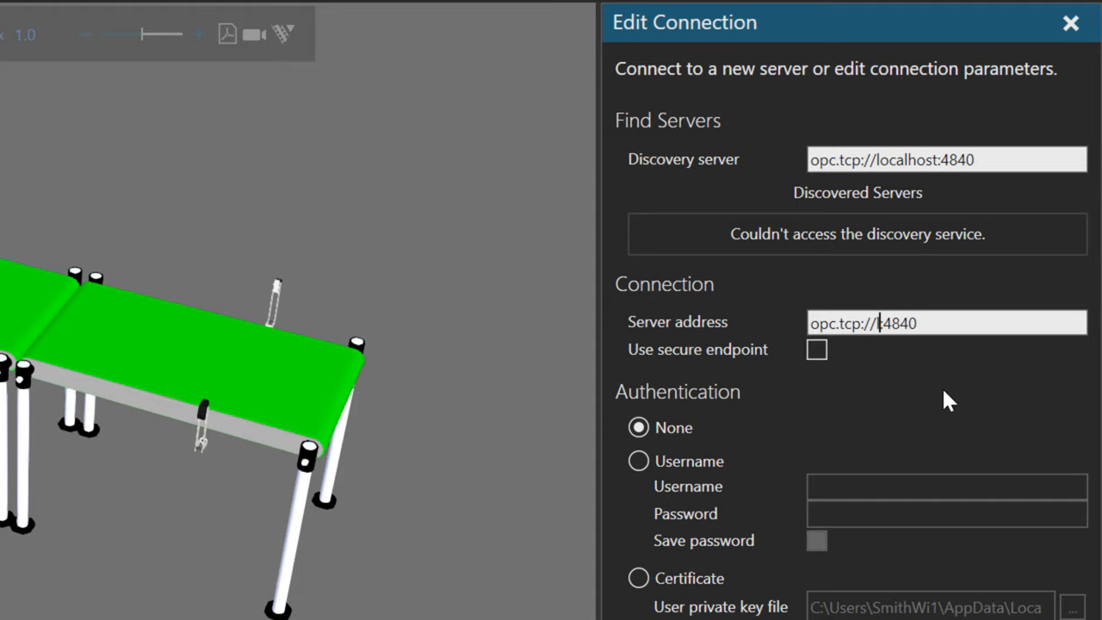
{"action": "type", "text": "192.168.0.1"}
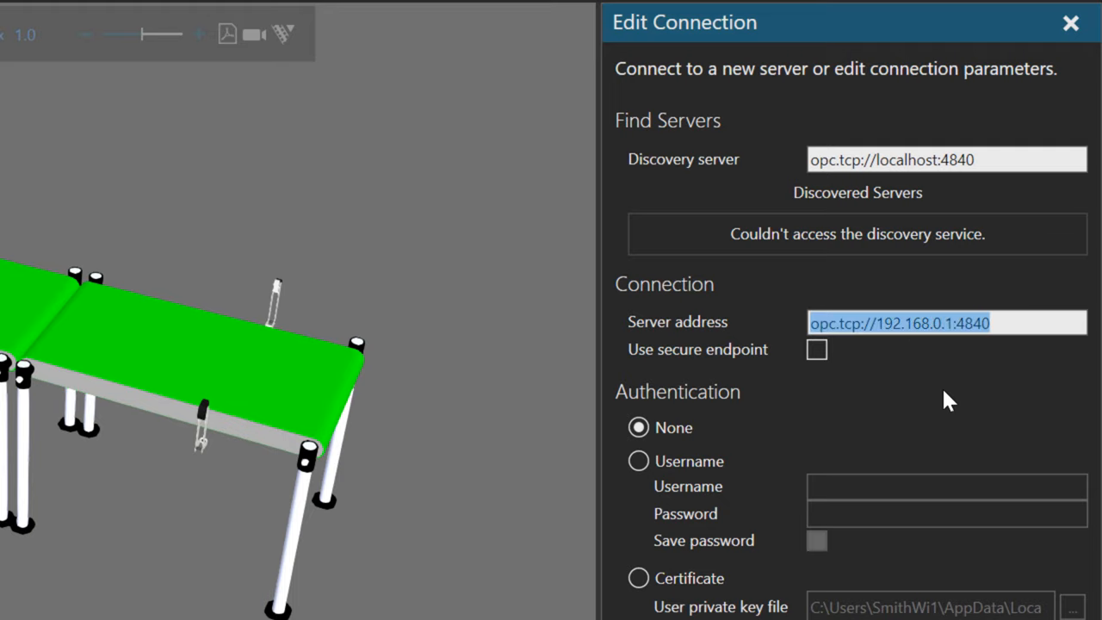
{"action": "left_click", "coordinate": [976, 440]}
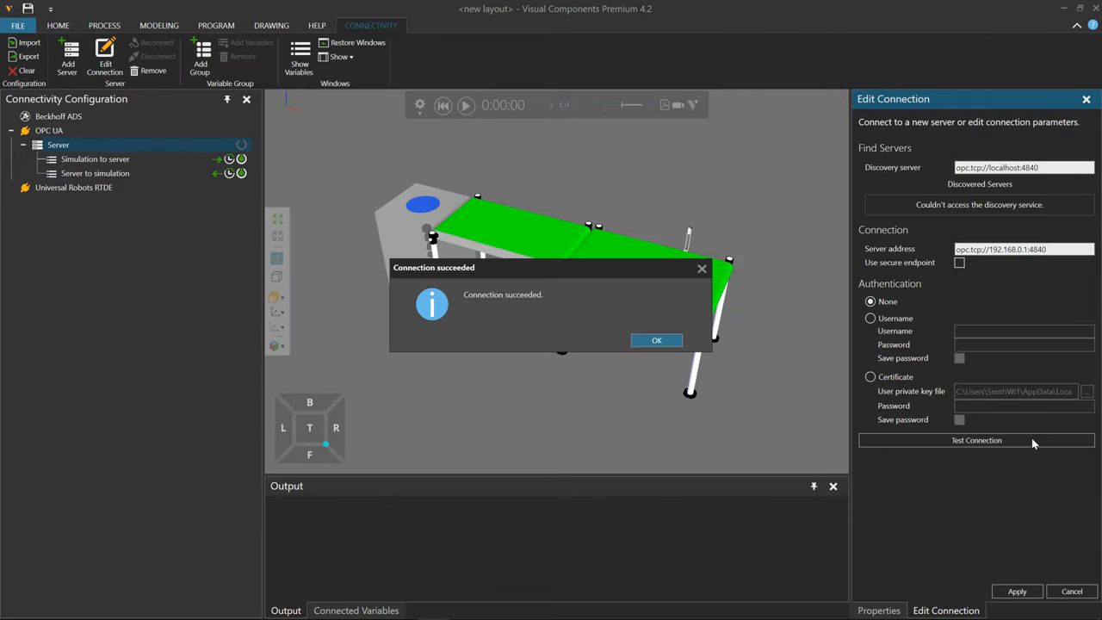
{"action": "mouse_move", "coordinate": [663, 313]}
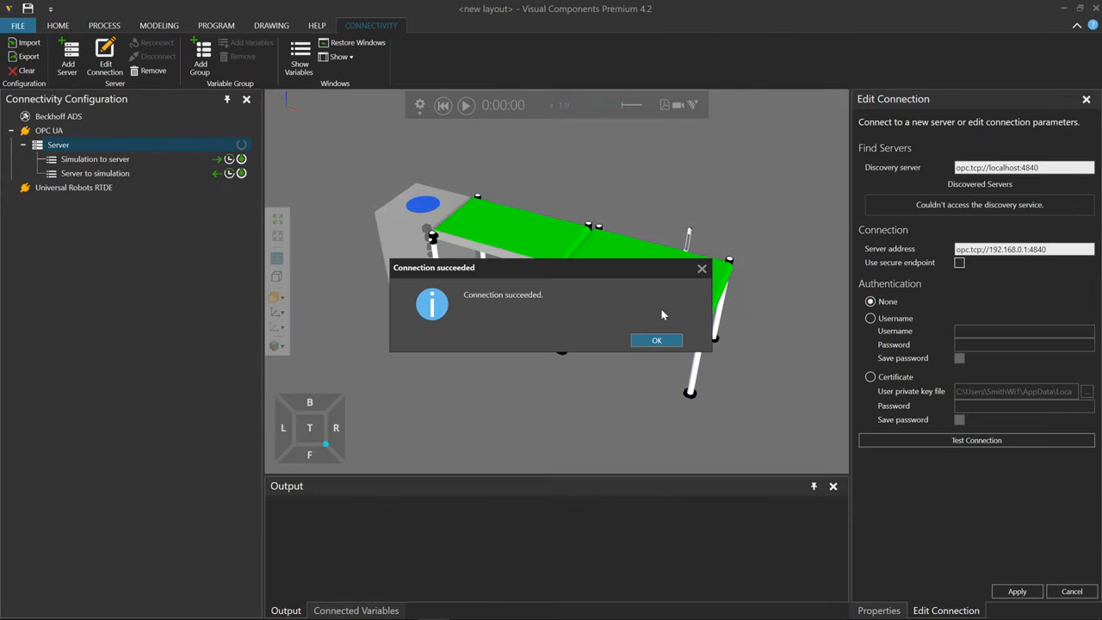
- Dismiss the success message, apply the connection settings and connect to the OPC UA server
{"action": "left_click", "coordinate": [655, 339]}
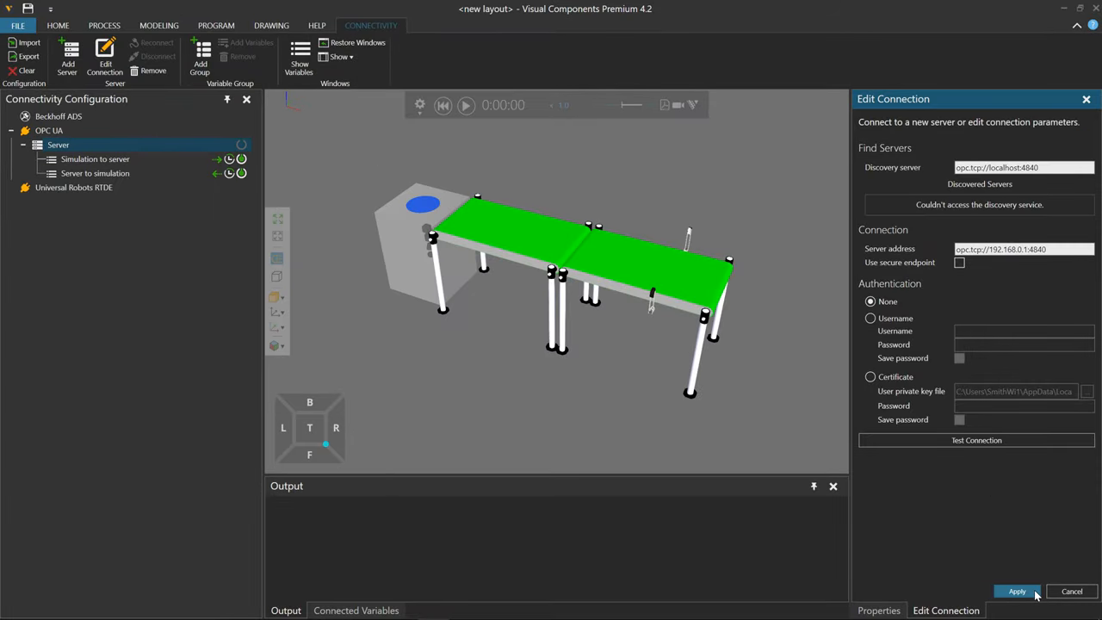
{"action": "left_click", "coordinate": [1015, 592]}
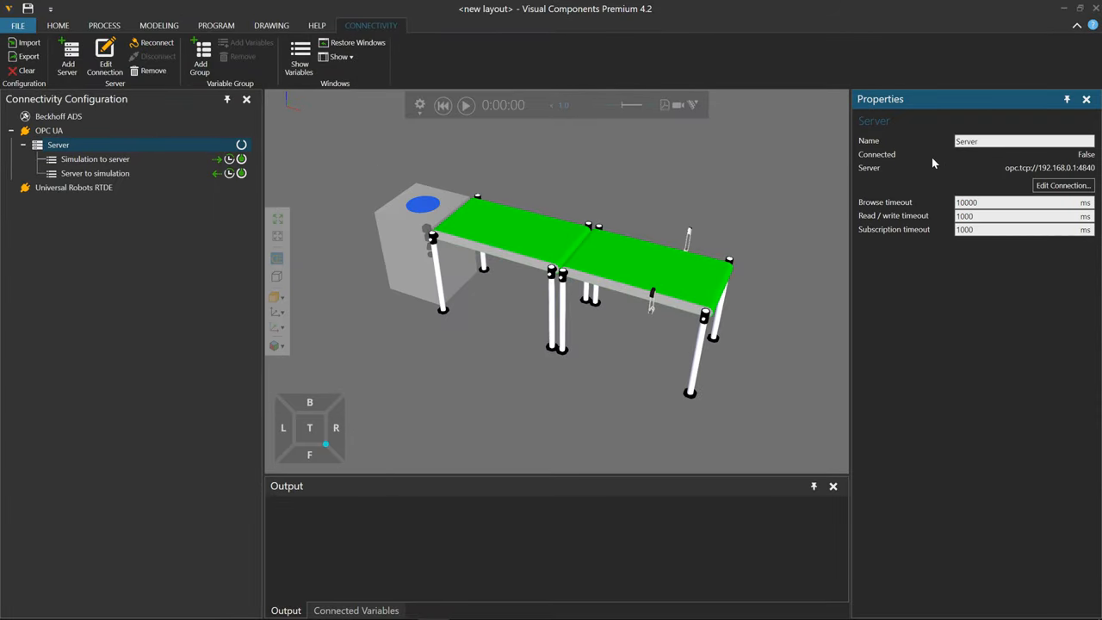
{"action": "mouse_move", "coordinate": [292, 162]}
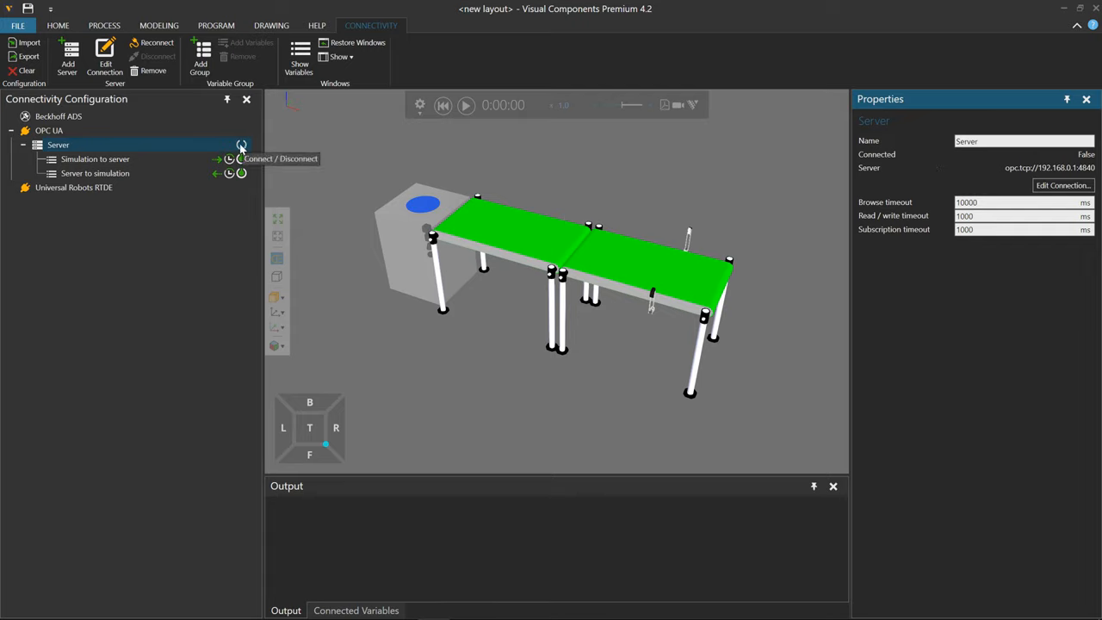
{"action": "left_click", "coordinate": [241, 144]}
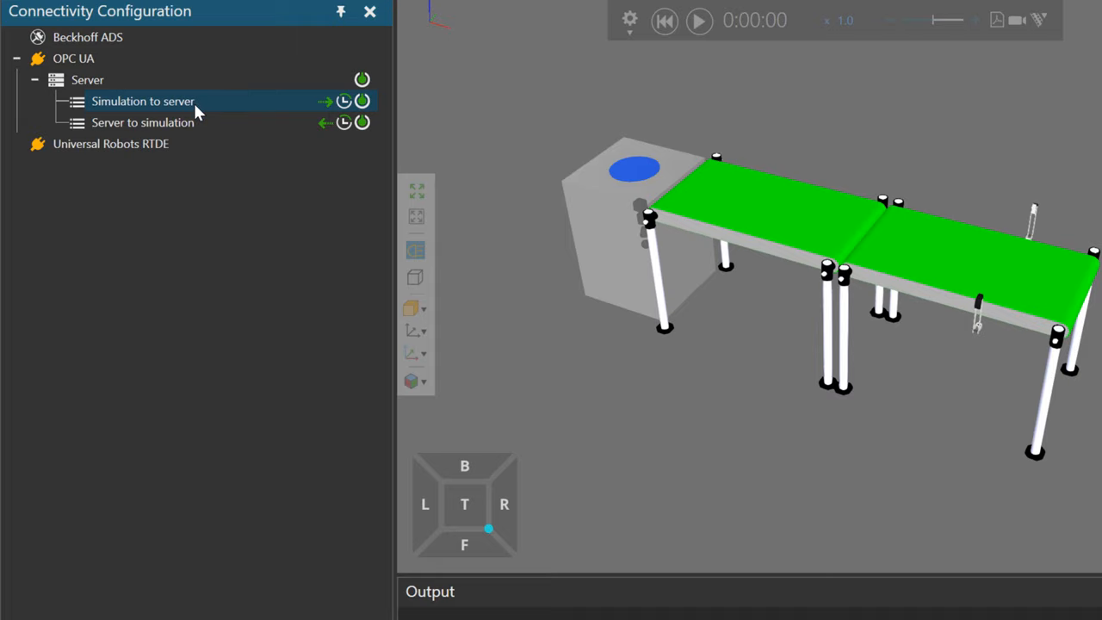
- Add variables to Simulation to server, reload the simulation structure and expand the server's Objects folder
{"action": "right_click", "coordinate": [143, 100]}
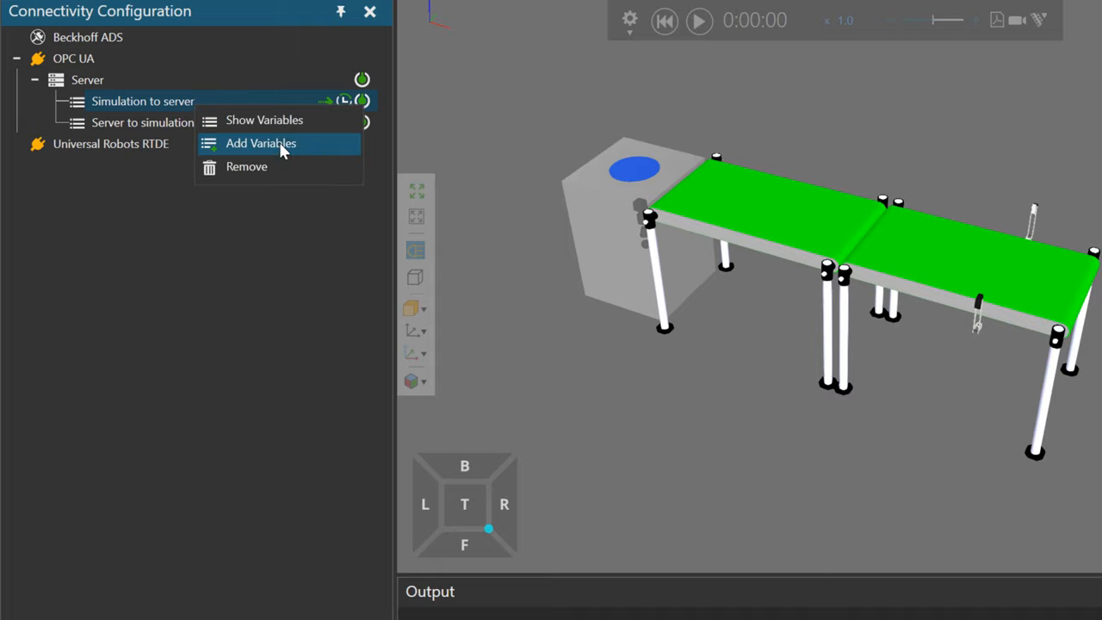
{"action": "left_click", "coordinate": [262, 143]}
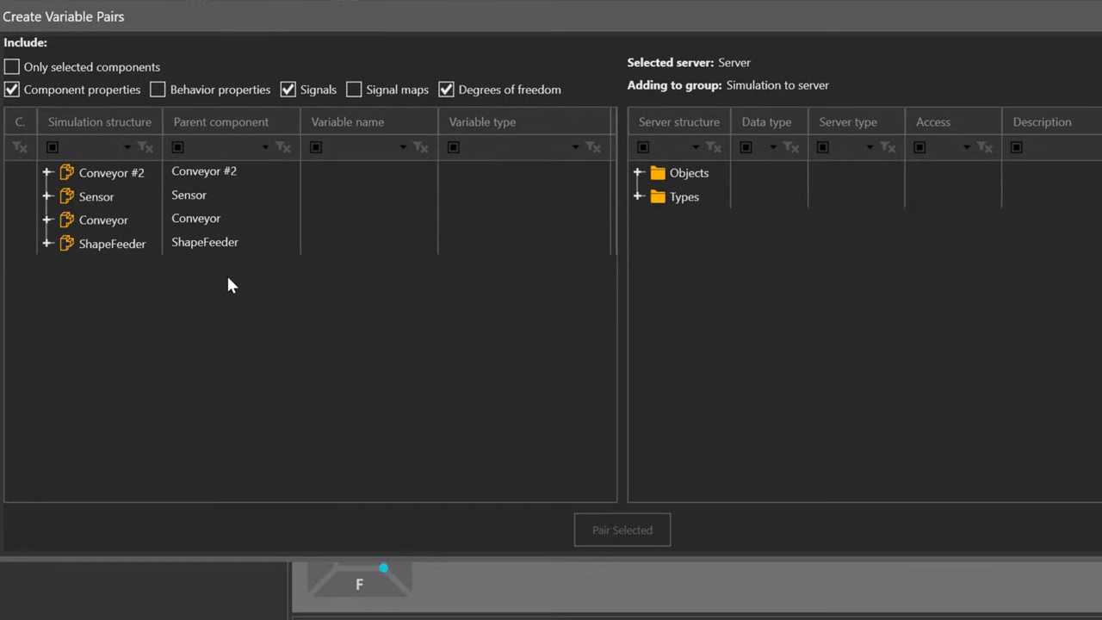
{"action": "mouse_move", "coordinate": [345, 344]}
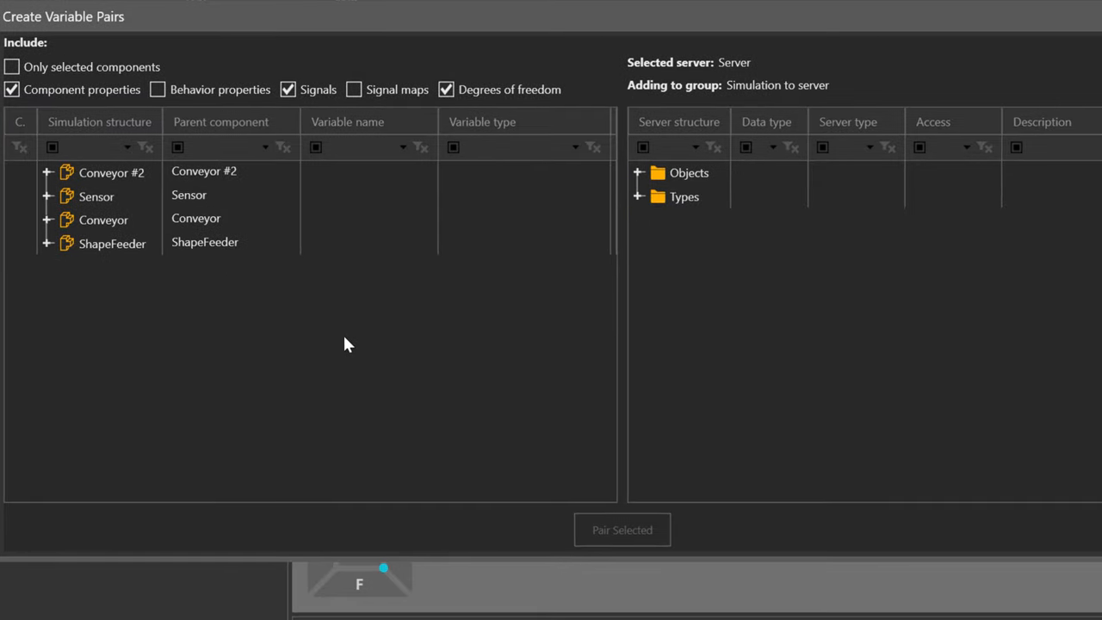
{"action": "mouse_move", "coordinate": [351, 317]}
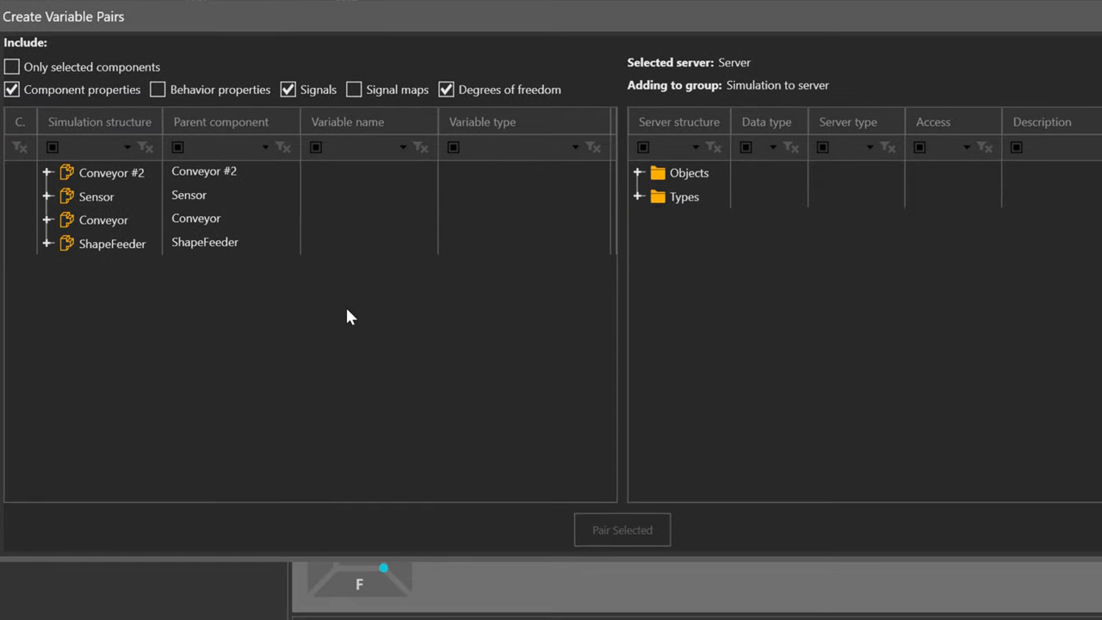
{"action": "mouse_move", "coordinate": [431, 317]}
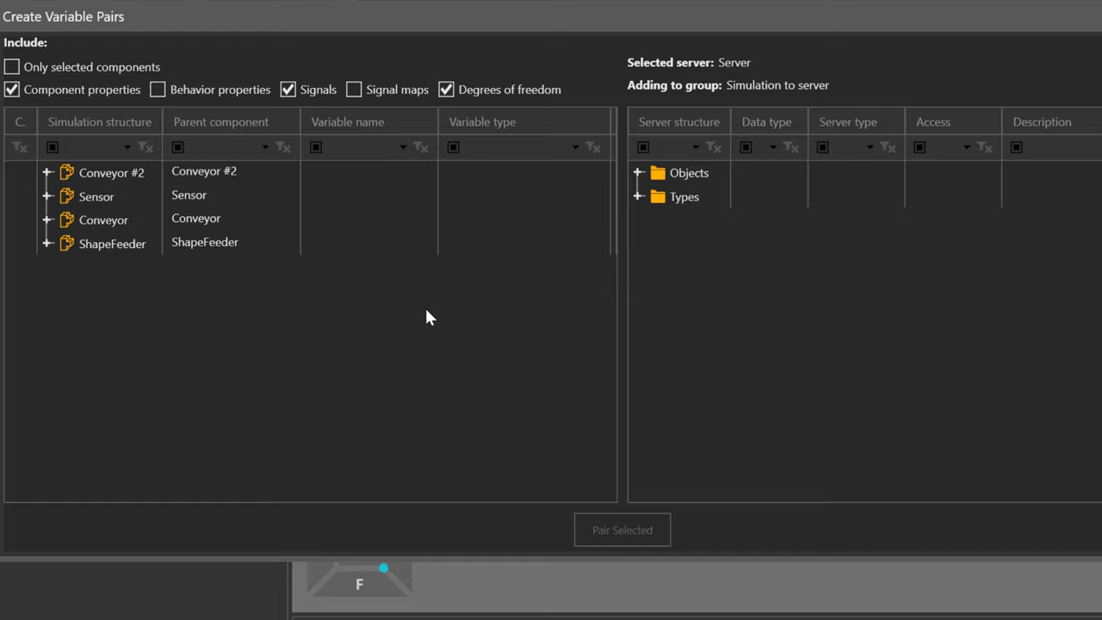
{"action": "right_click", "coordinate": [430, 317]}
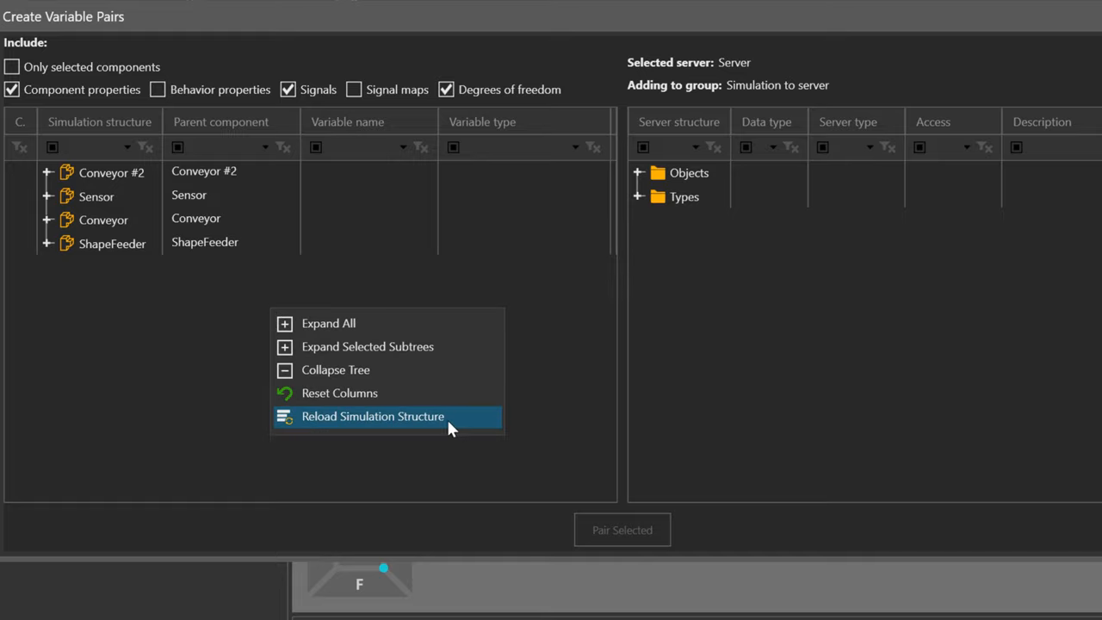
{"action": "mouse_move", "coordinate": [463, 427]}
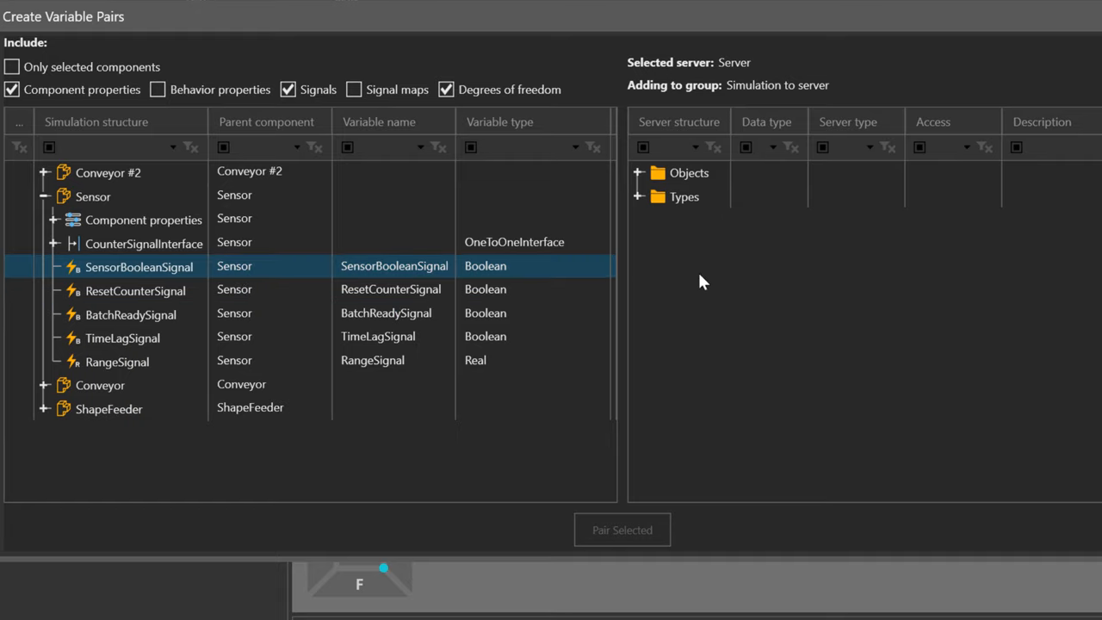
{"action": "left_click", "coordinate": [689, 172]}
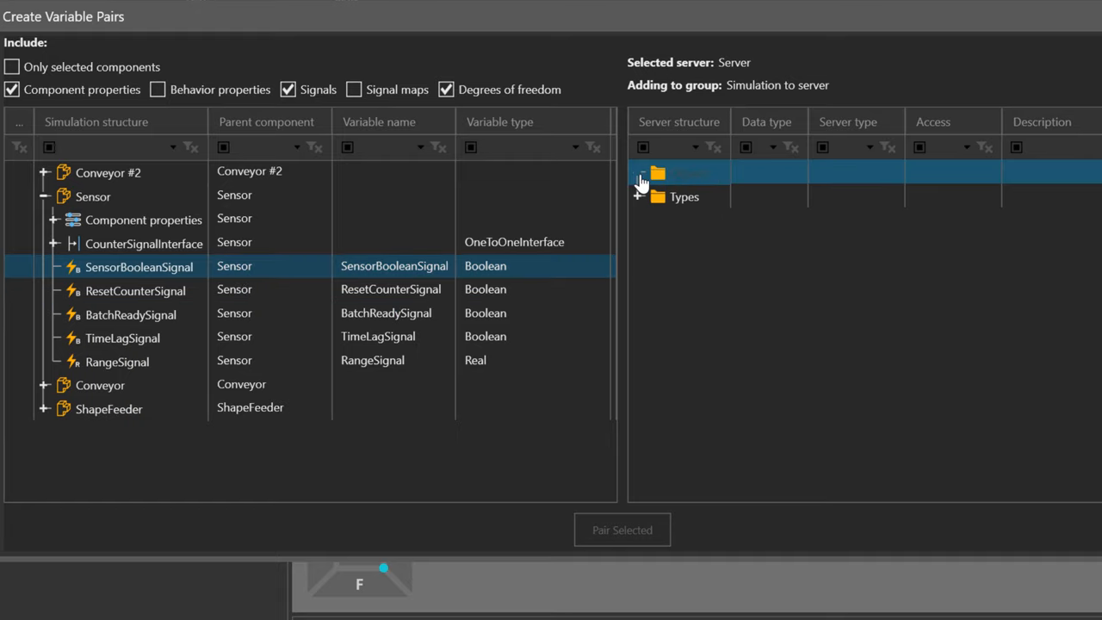
{"action": "left_click", "coordinate": [639, 172]}
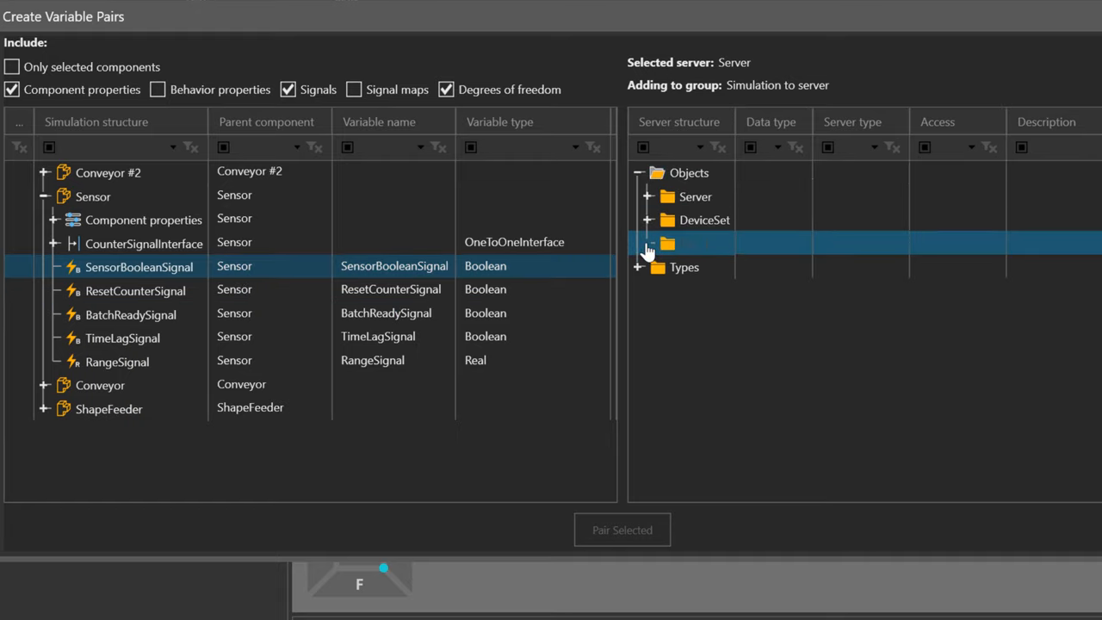
- Expand PLC_1 > Inputs and pair SensorBooleanSignal with the Sensor input, then close the dialog
{"action": "left_click", "coordinate": [640, 244]}
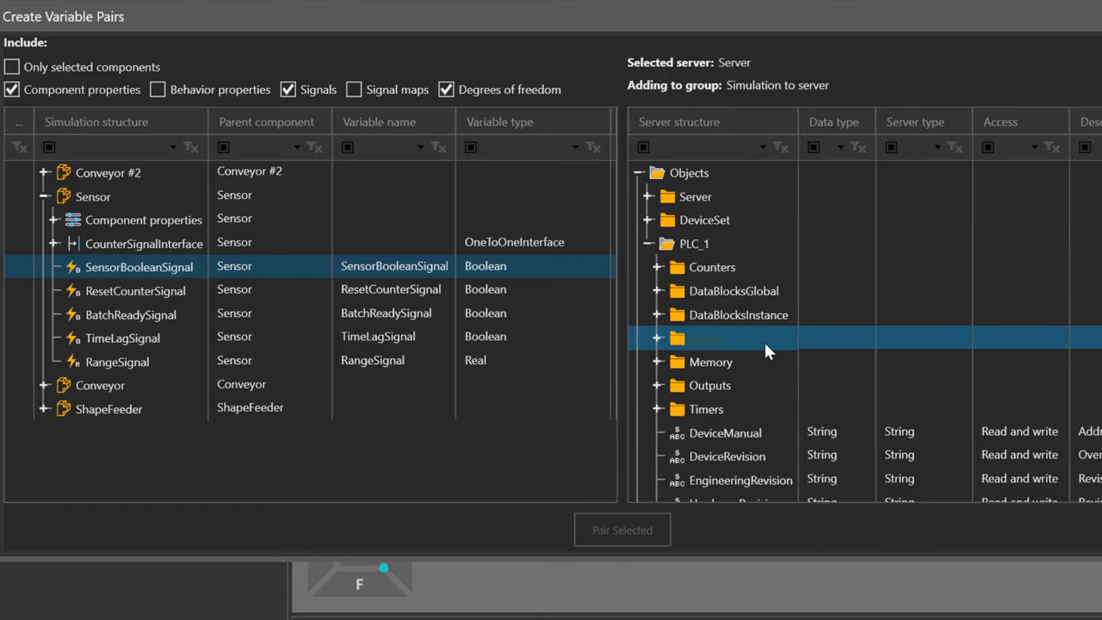
{"action": "left_click", "coordinate": [658, 337]}
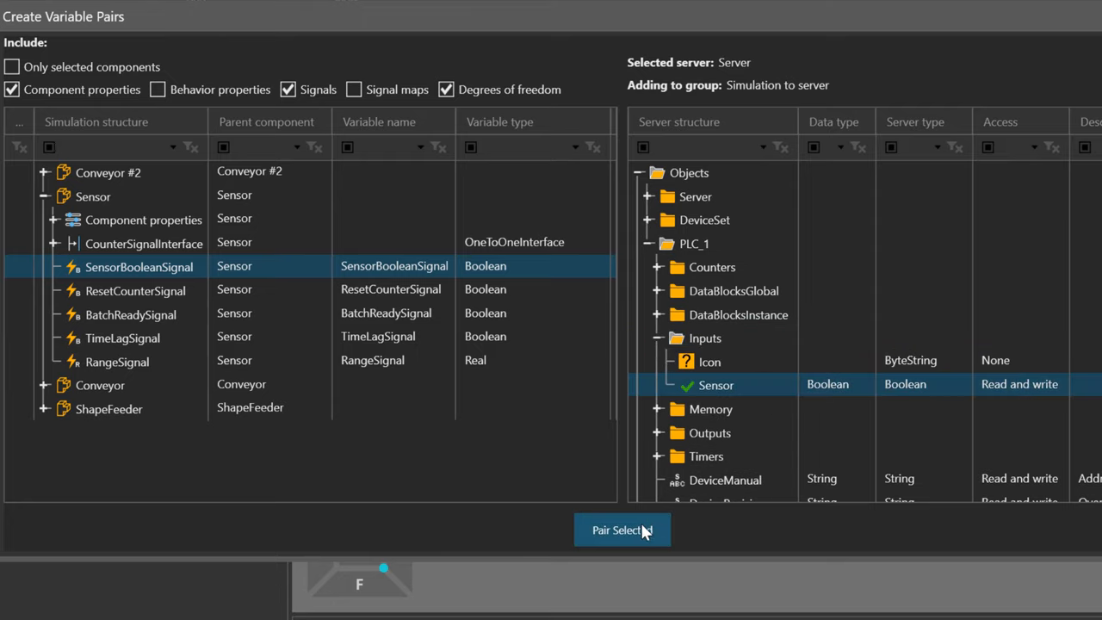
{"action": "left_click", "coordinate": [621, 530]}
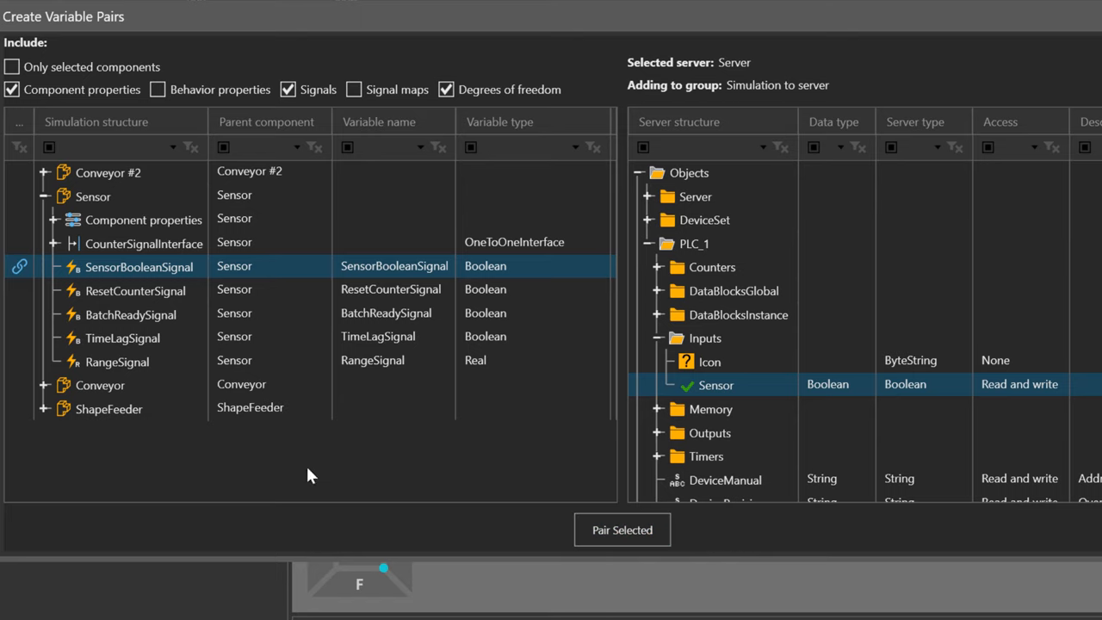
{"action": "mouse_move", "coordinate": [537, 539]}
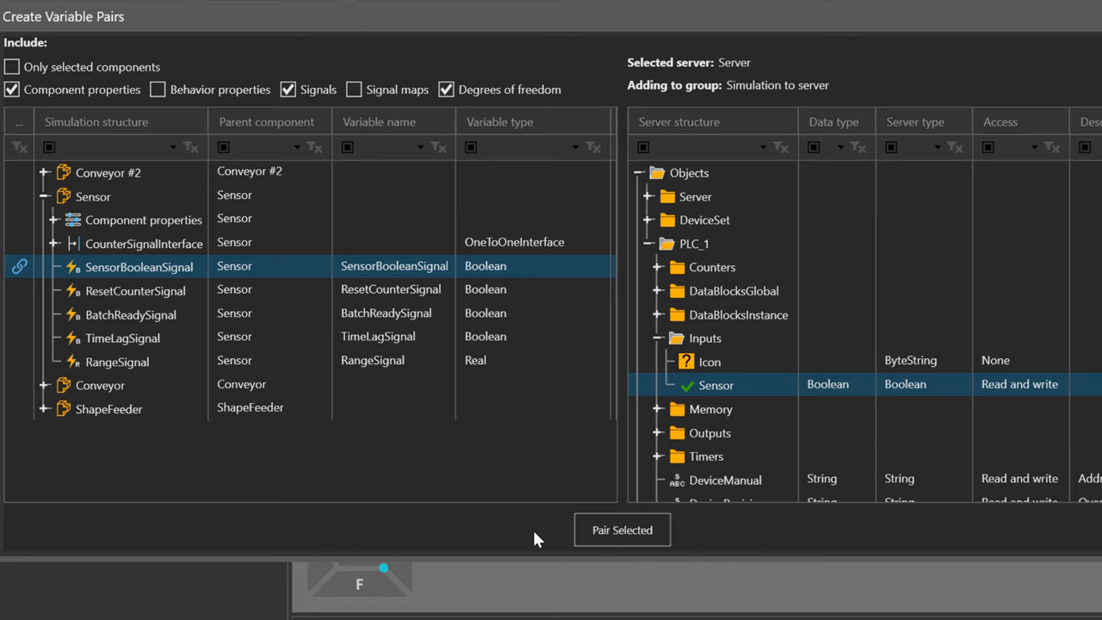
{"action": "left_click", "coordinate": [621, 530]}
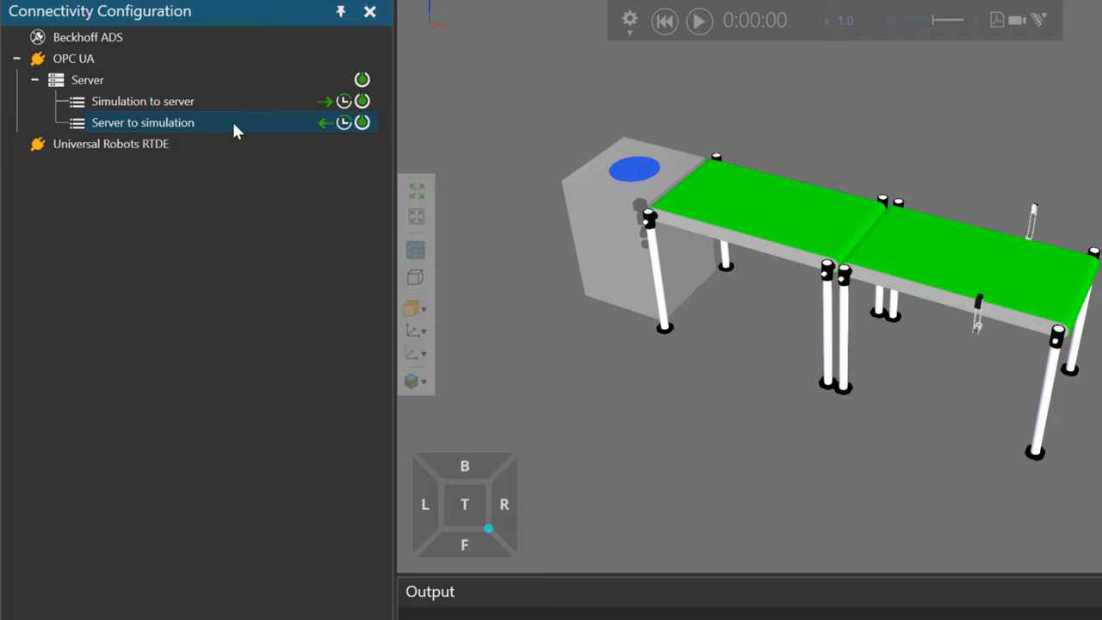
- In Server to simulation, pair Conveyor #2's BooleanSignal with PLC_1 Outputs Motor and close the dialog
{"action": "right_click", "coordinate": [141, 122]}
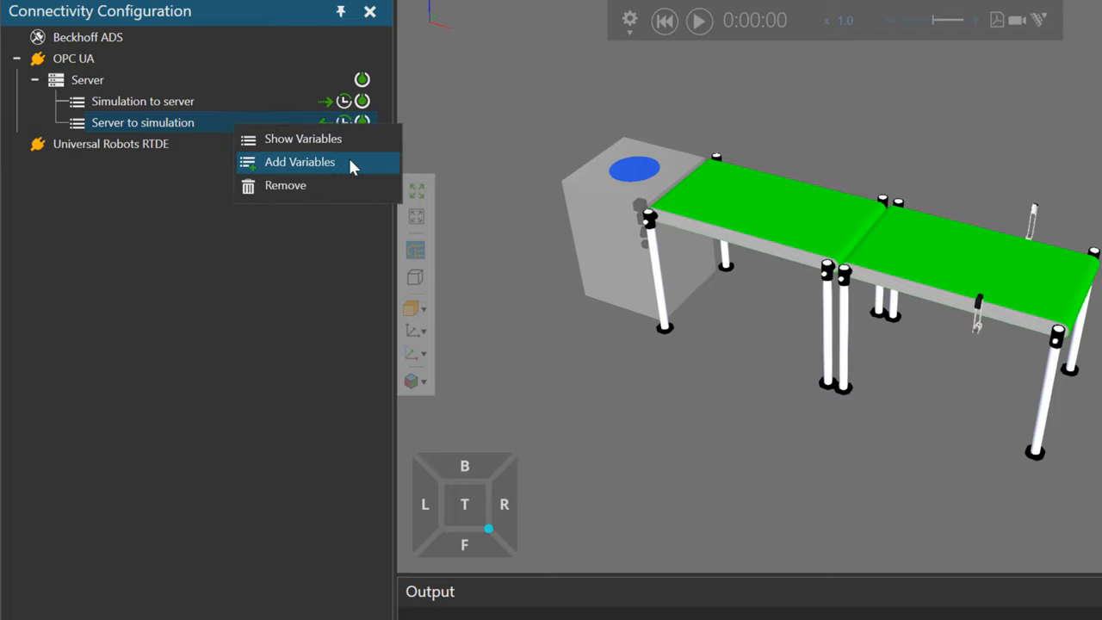
{"action": "left_click", "coordinate": [300, 162]}
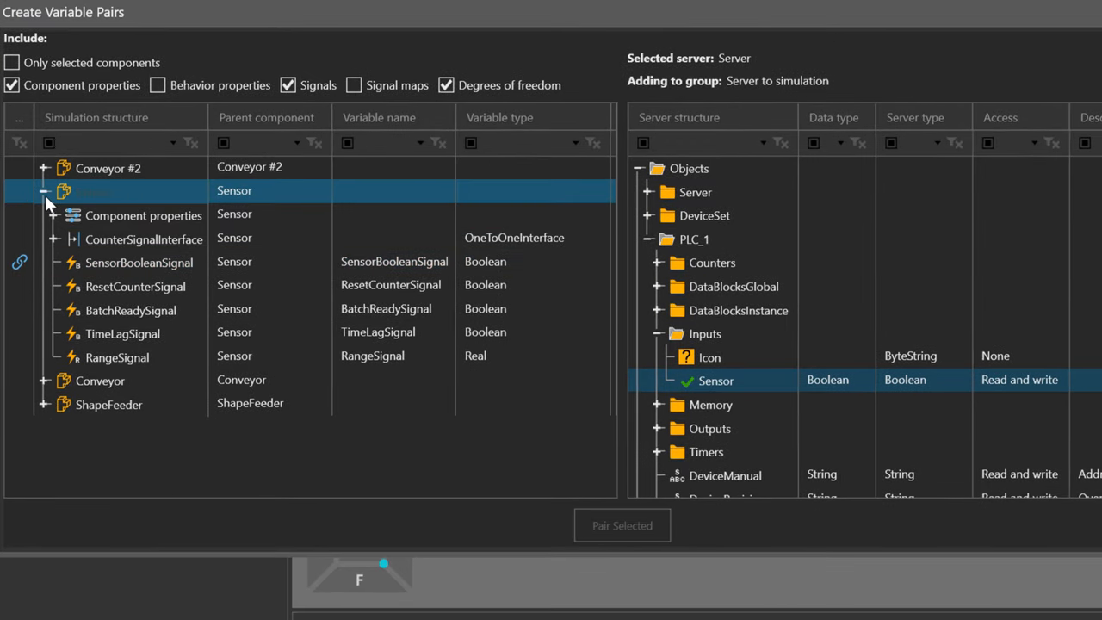
{"action": "left_click", "coordinate": [45, 190]}
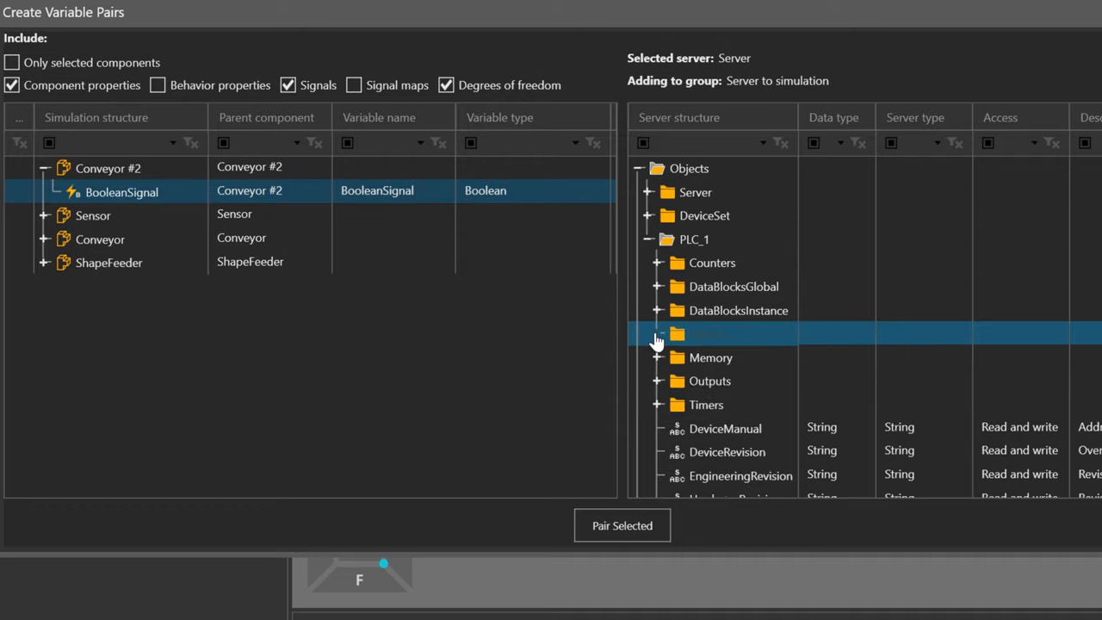
{"action": "left_click", "coordinate": [656, 380]}
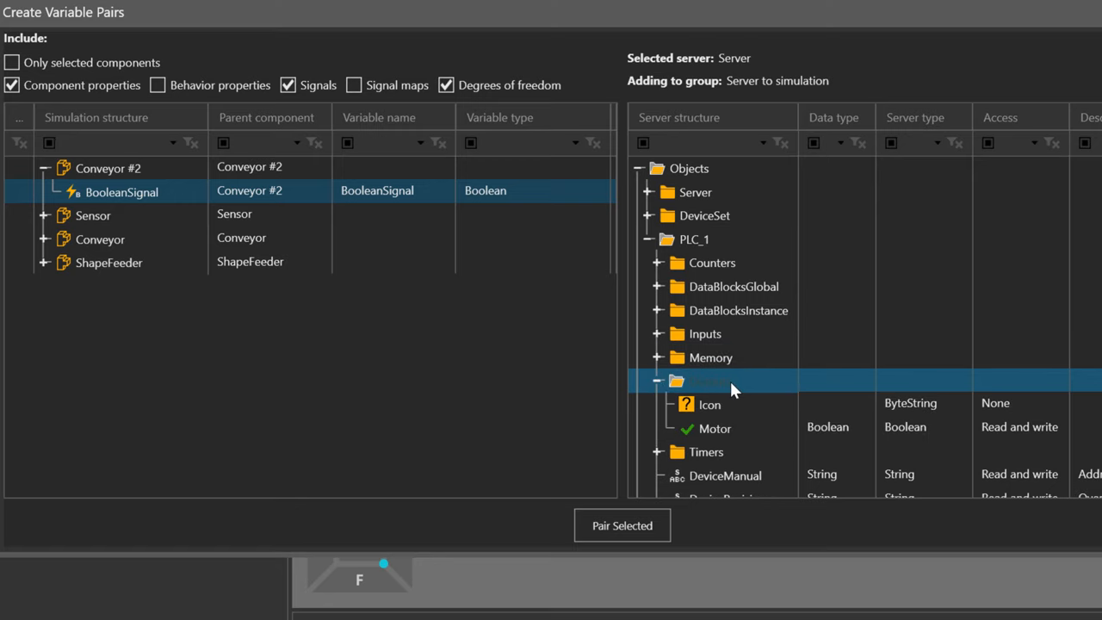
{"action": "scroll", "scroll_direction": "down", "scroll_amount": 3}
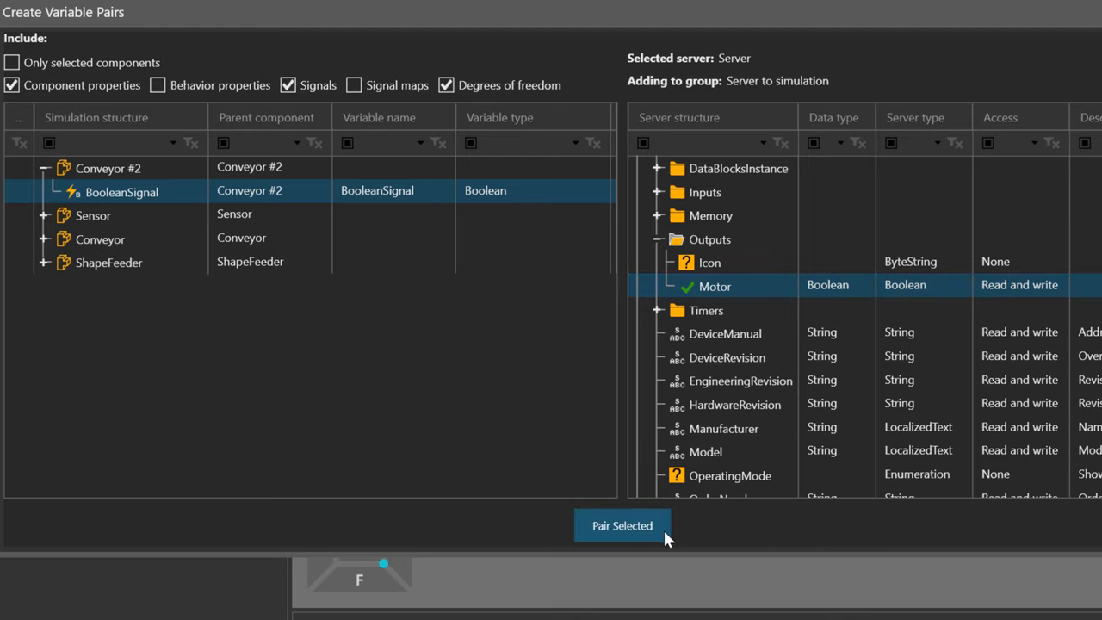
{"action": "left_click", "coordinate": [621, 525]}
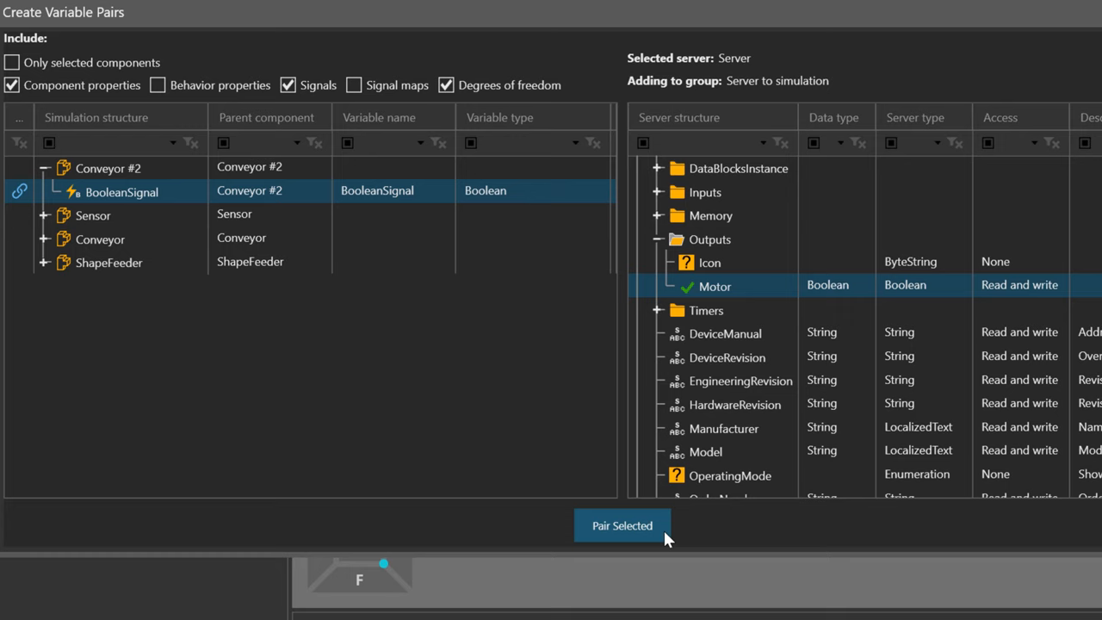
{"action": "left_click", "coordinate": [621, 525]}
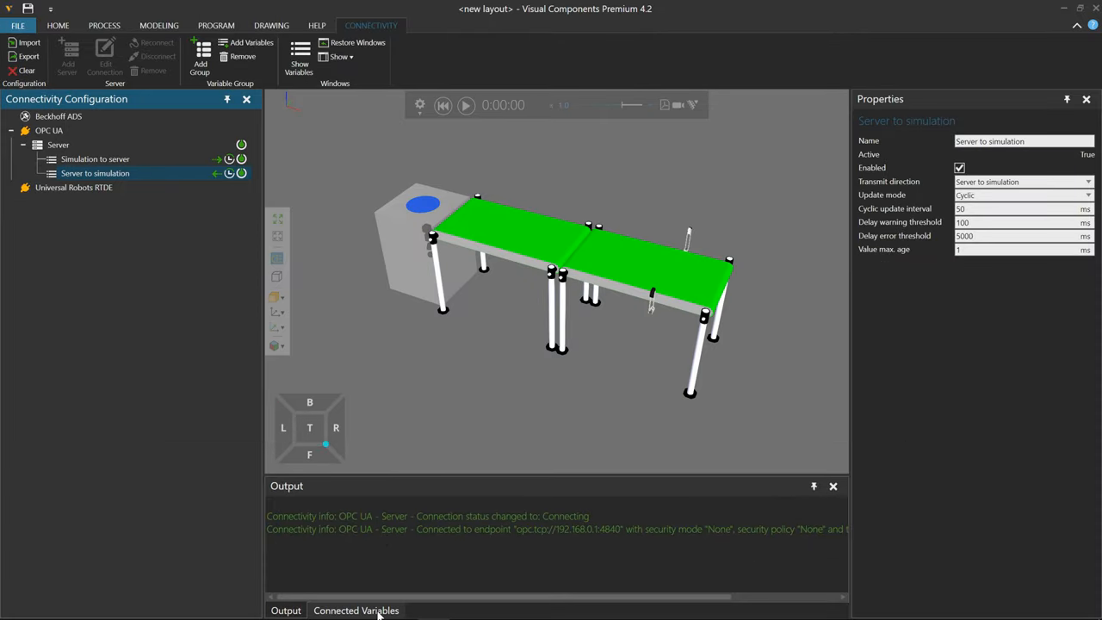
- Show the Connected Variables list and inspect the Server to simulation group's Sensor and Motor pairs
{"action": "left_click", "coordinate": [355, 610]}
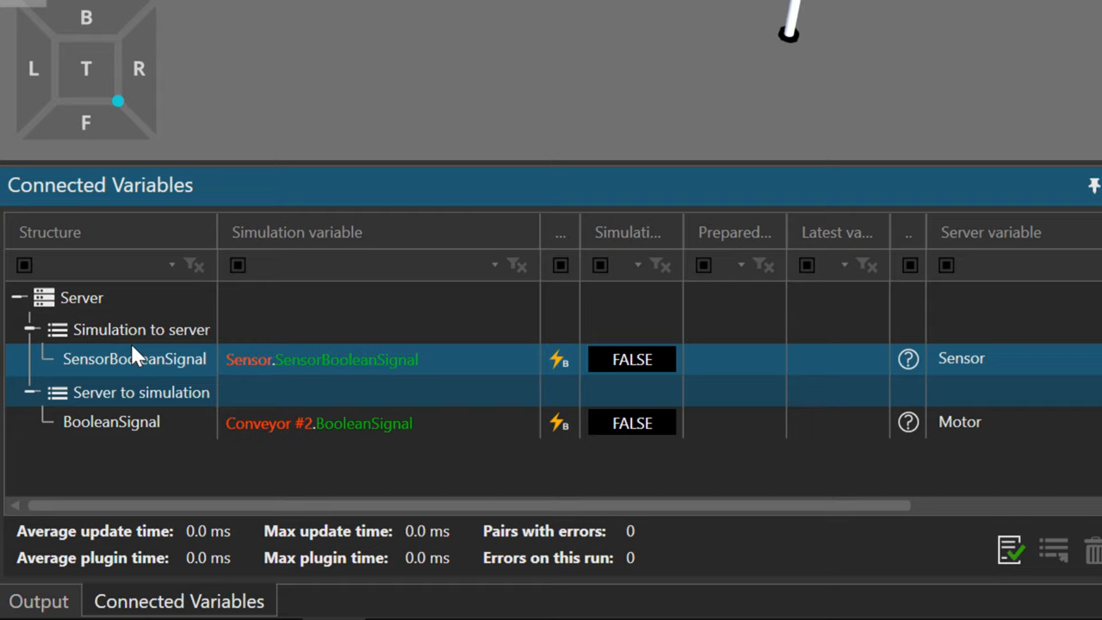
{"action": "left_click", "coordinate": [141, 392]}
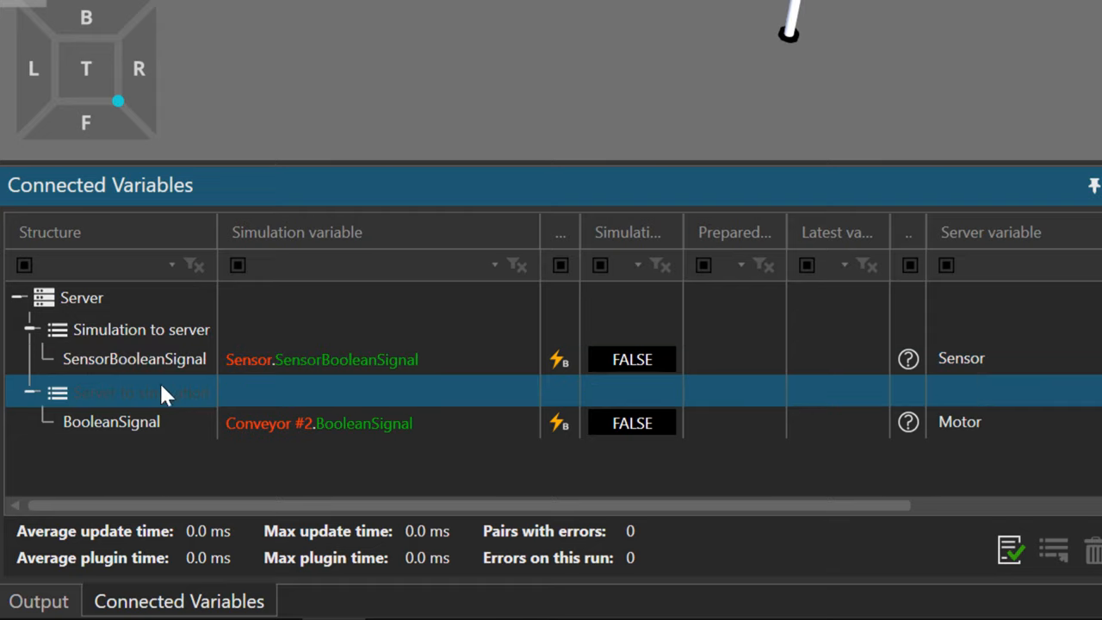
{"action": "mouse_move", "coordinate": [176, 404]}
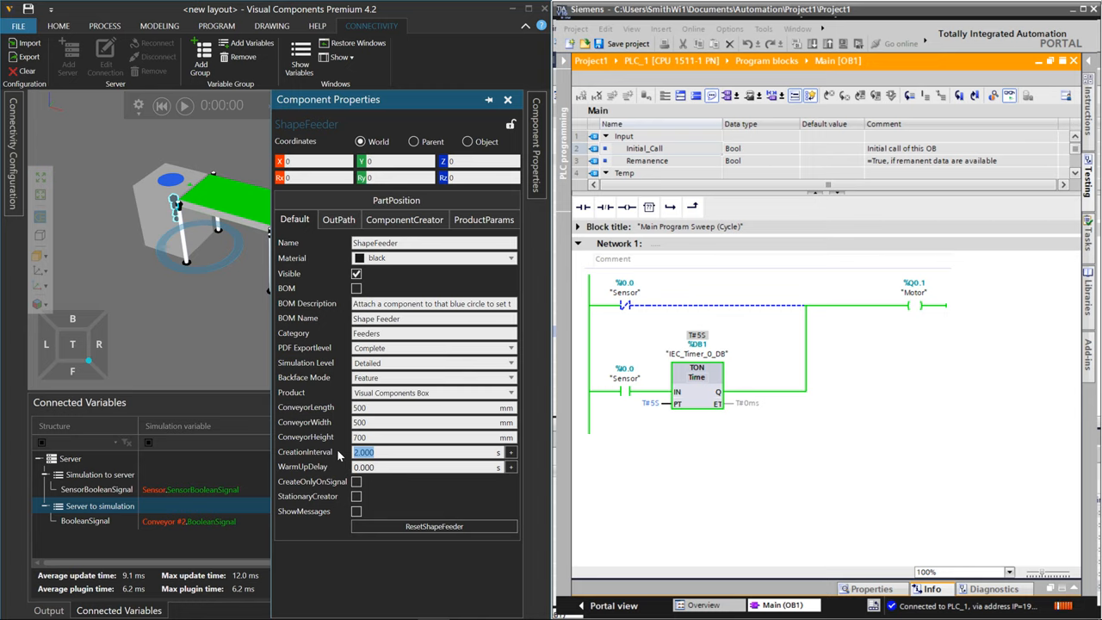
- Set the ShapeFeeder's CreationInterval to 5.000
{"action": "type", "text": "5.000"}
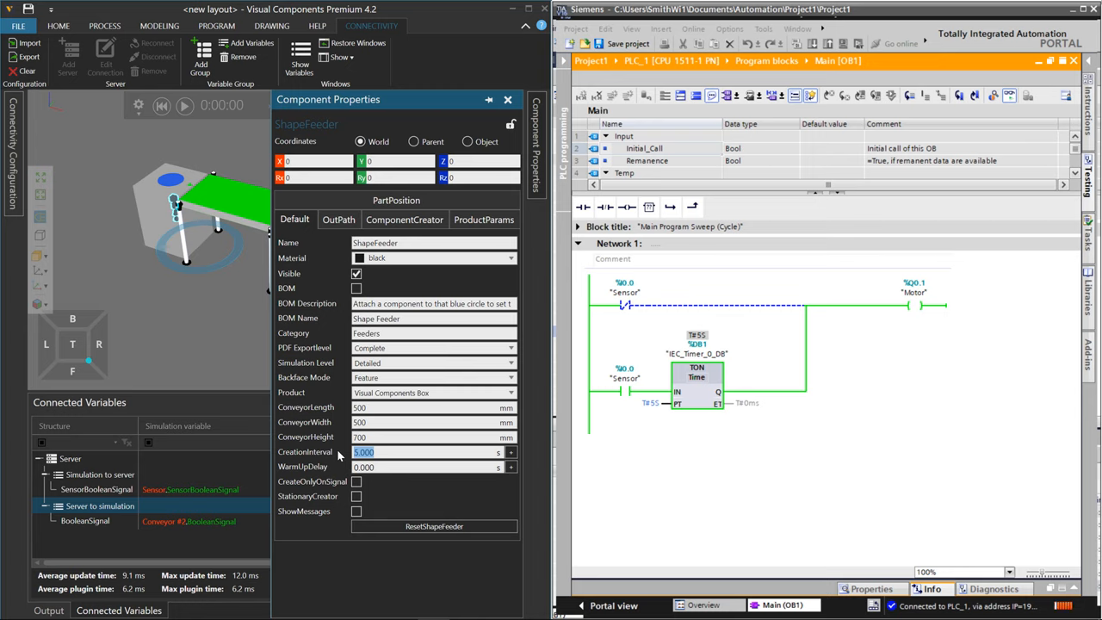